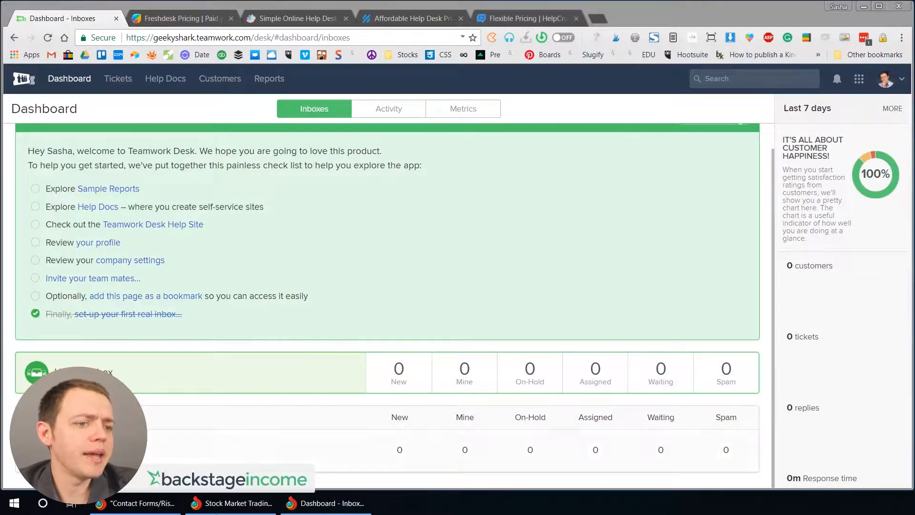
mouse_move(331, 504)
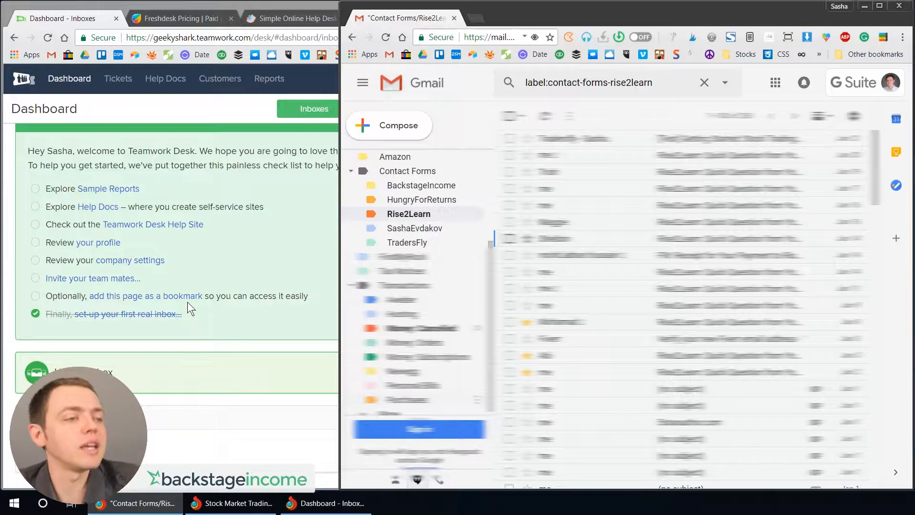
mouse_move(210, 331)
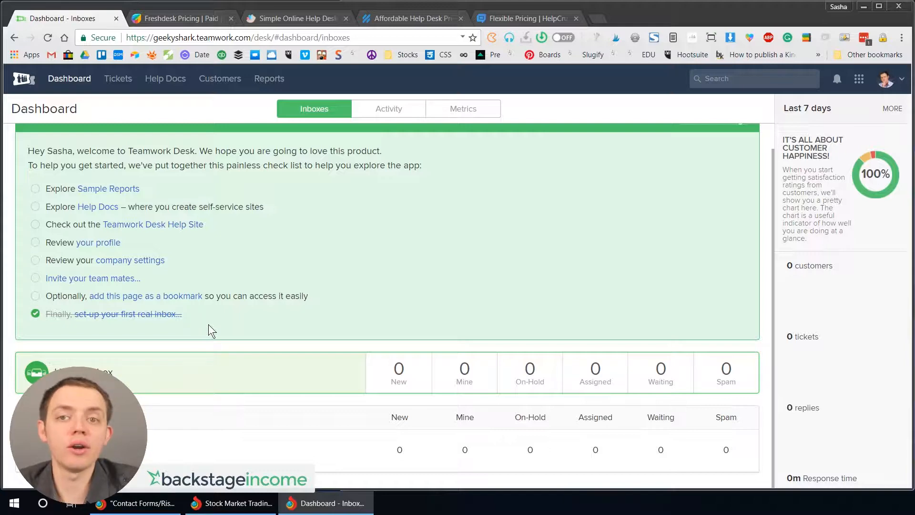
Bring forward Gmail's Contact Forms labels (Rise2Learn, TradersFly), then switch to the Tradersfly site
left_click(135, 503)
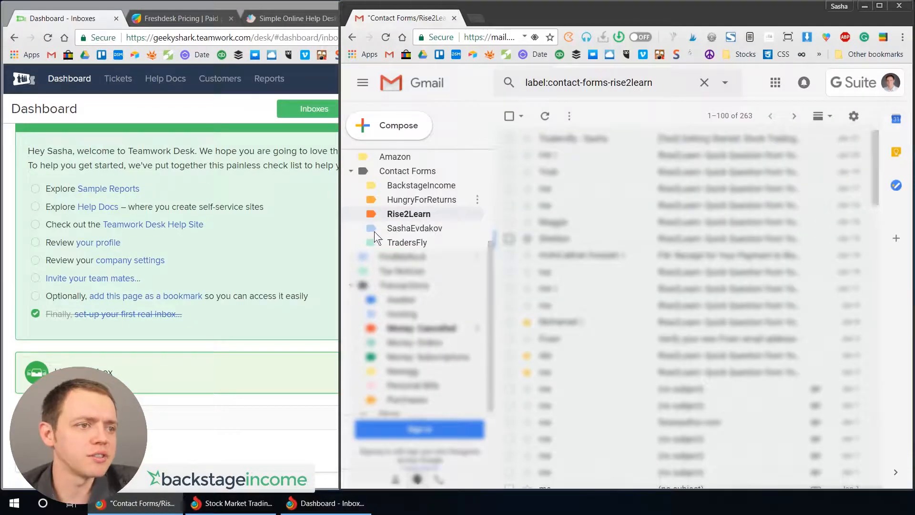
mouse_move(459, 229)
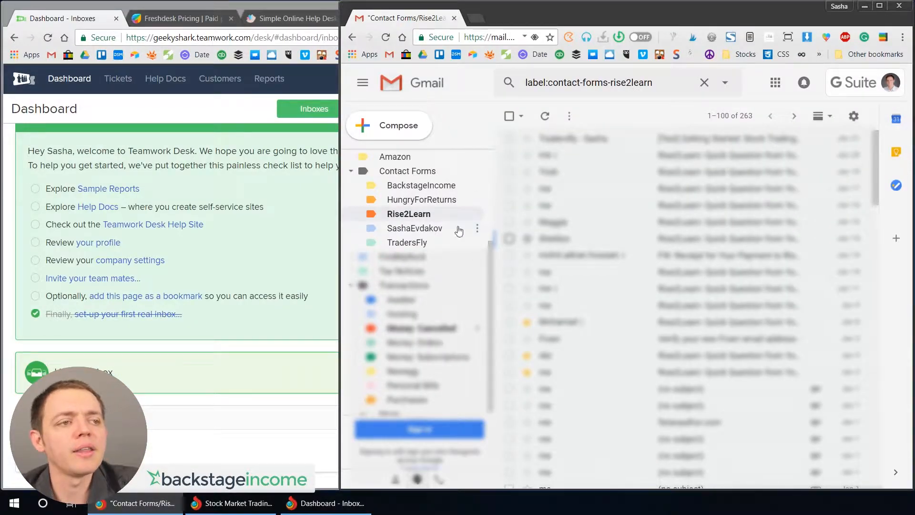
mouse_move(426, 226)
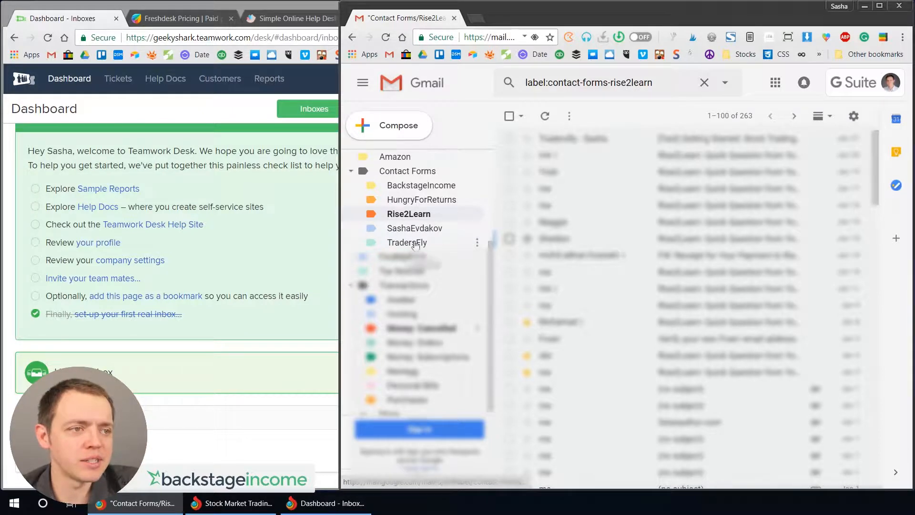
mouse_move(421, 185)
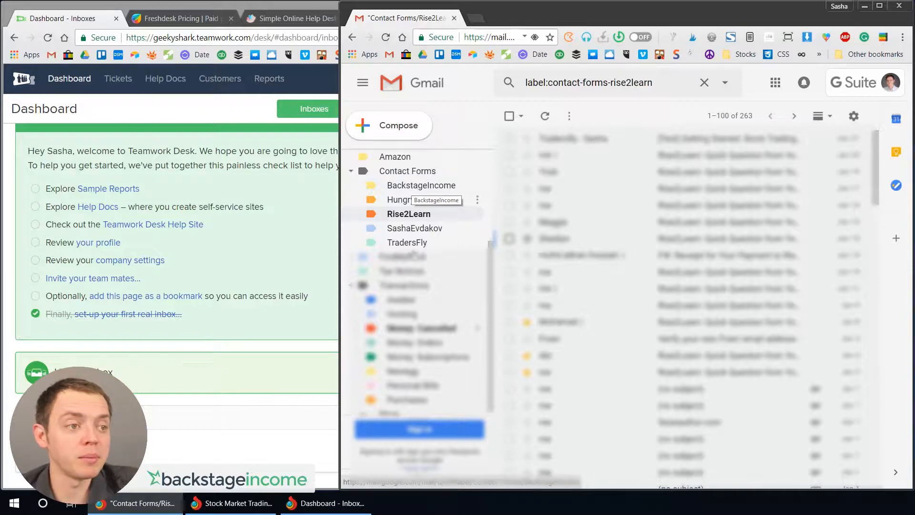
left_click(237, 503)
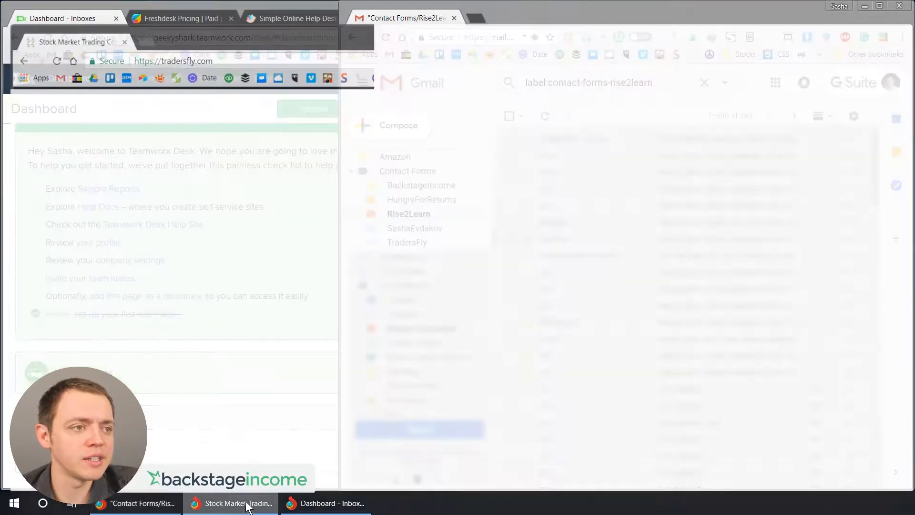
Review Tradersfly's Contact Me form (name, email, phone, purpose, message), then return to the Desk dashboard
left_click(236, 503)
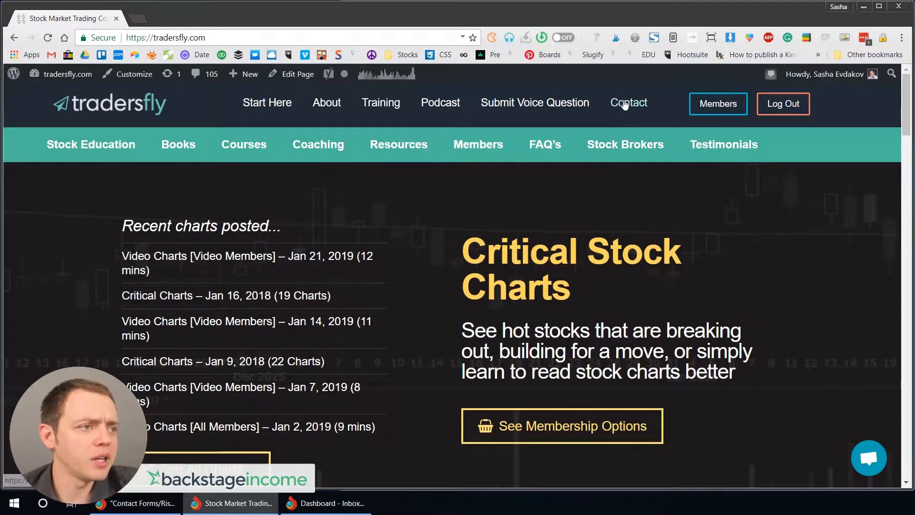
left_click(629, 102)
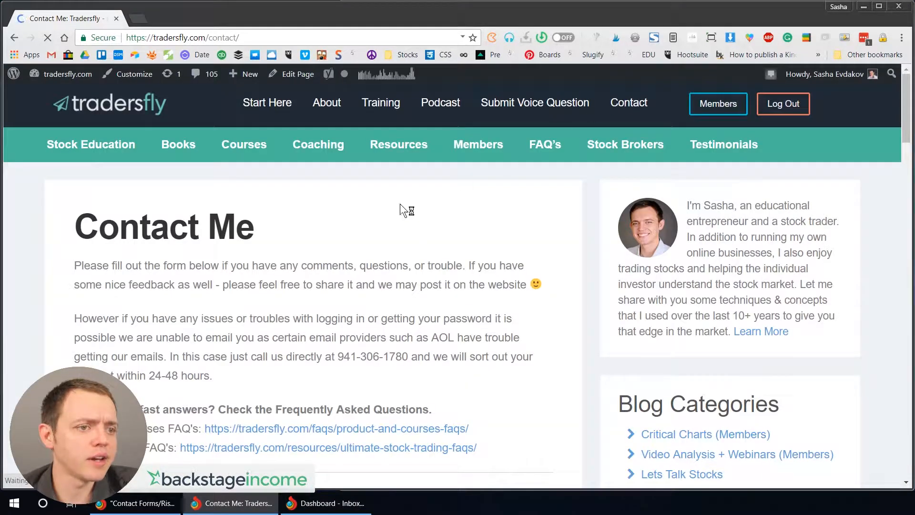
scroll("down", 3)
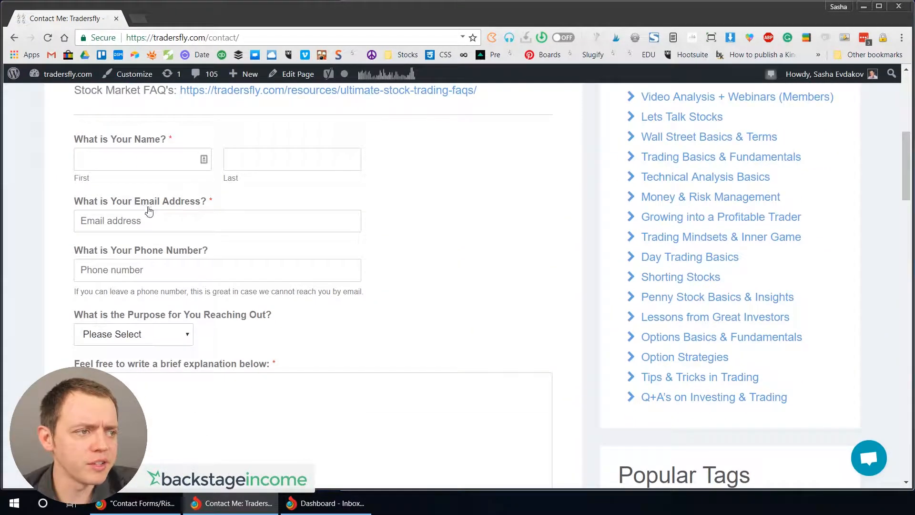
left_click(172, 418)
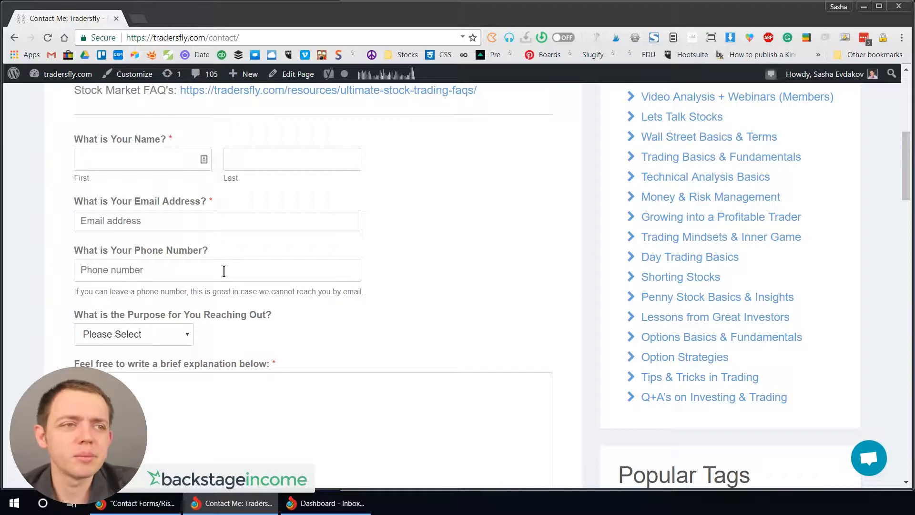
mouse_move(262, 380)
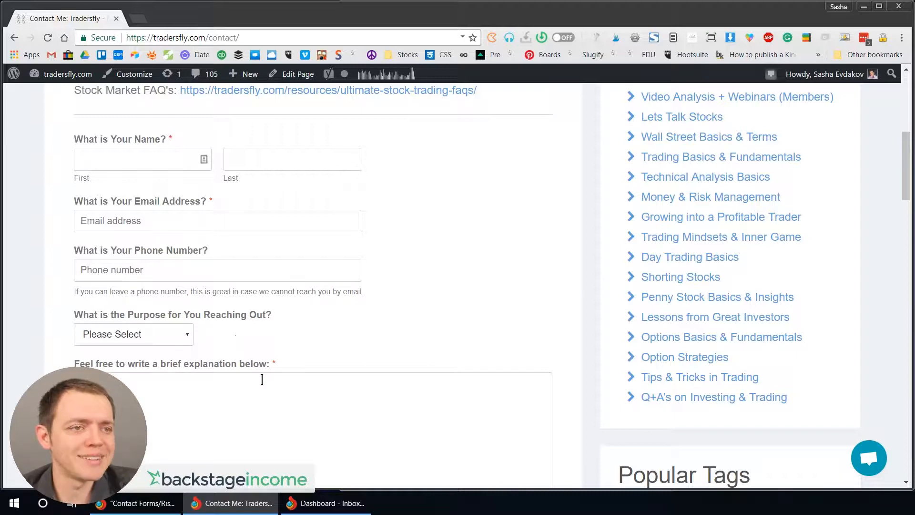
left_click(327, 504)
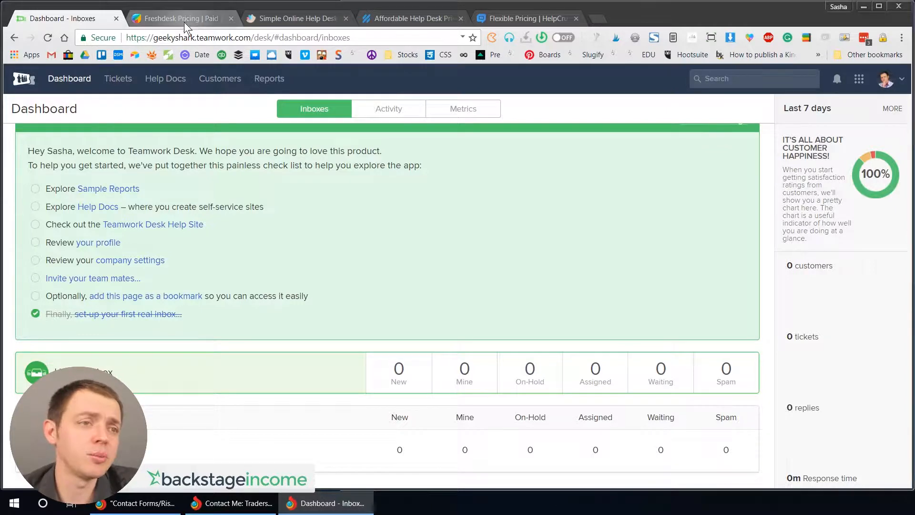
Flip through Freshdesk, Groove, Help Scout and HelpCrunch pricing, ending on Help Scout's $20/$32 plans
left_click(181, 18)
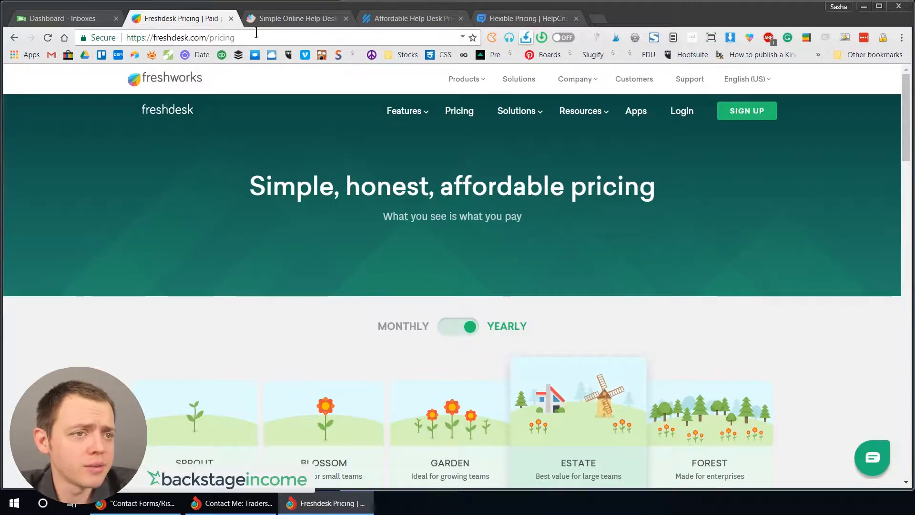
left_click(295, 18)
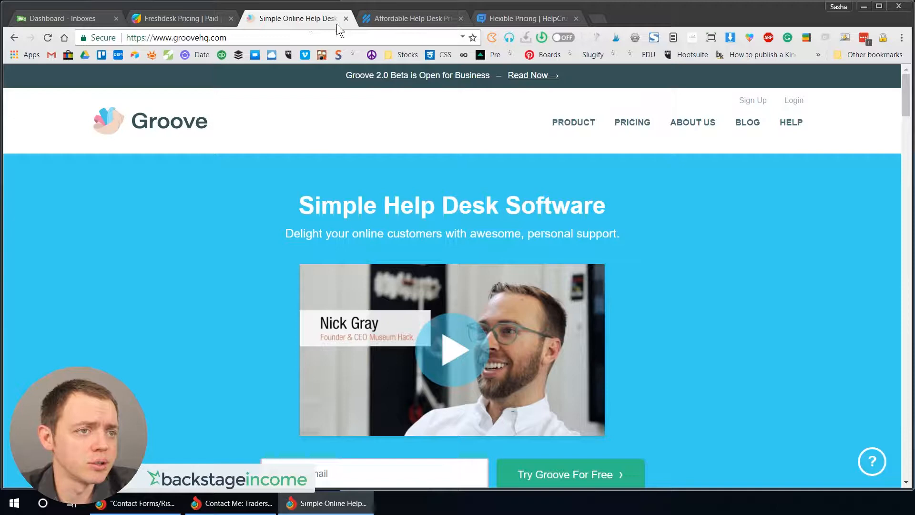
left_click(409, 18)
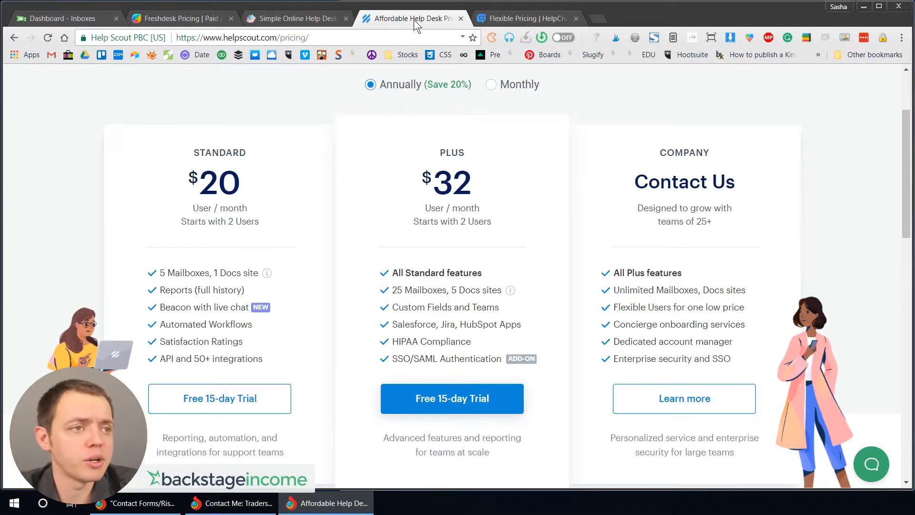
left_click(522, 18)
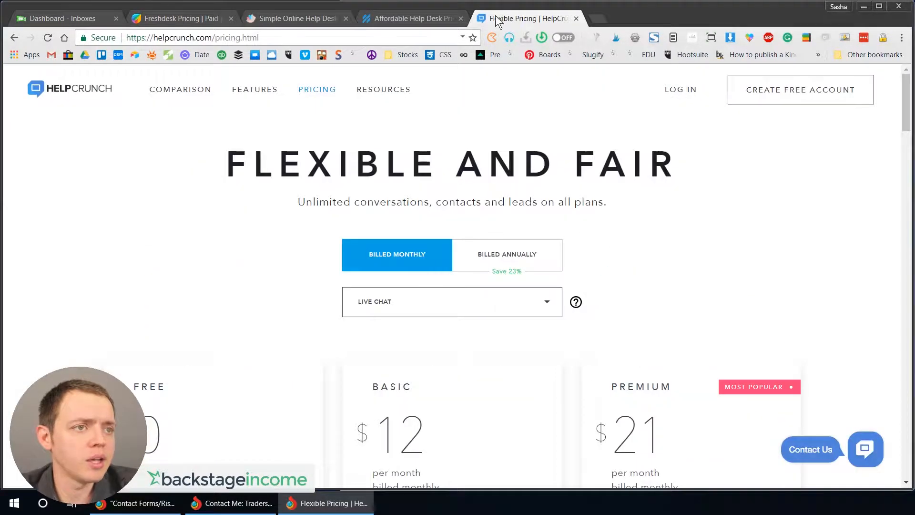
left_click(409, 18)
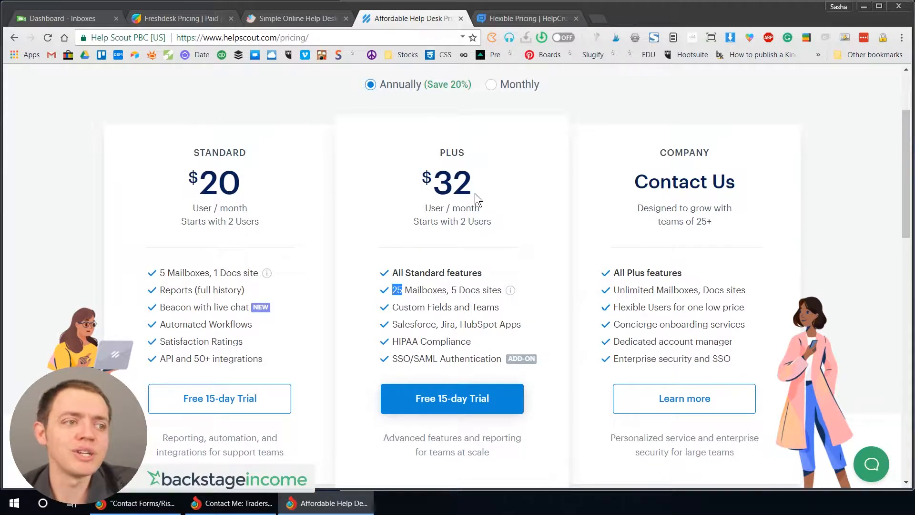
mouse_move(270, 90)
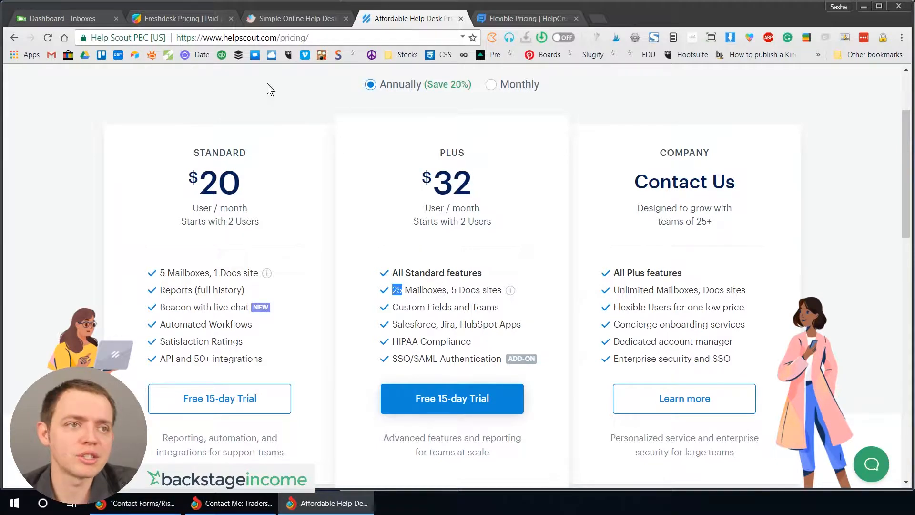
Review Teamwork Desk plans: Starter $7, Plus $13, Pro $25 per agent, noting Starter's unlimited inboxes
left_click(64, 19)
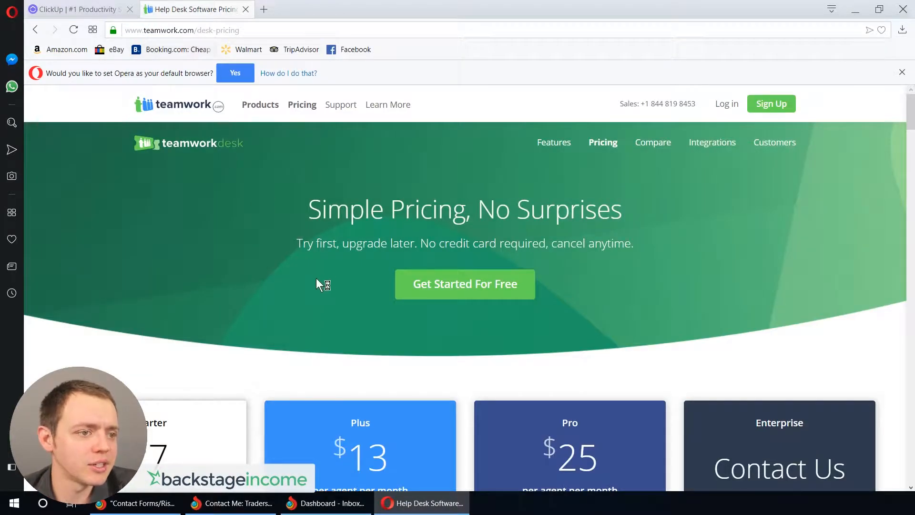
scroll("down", 3)
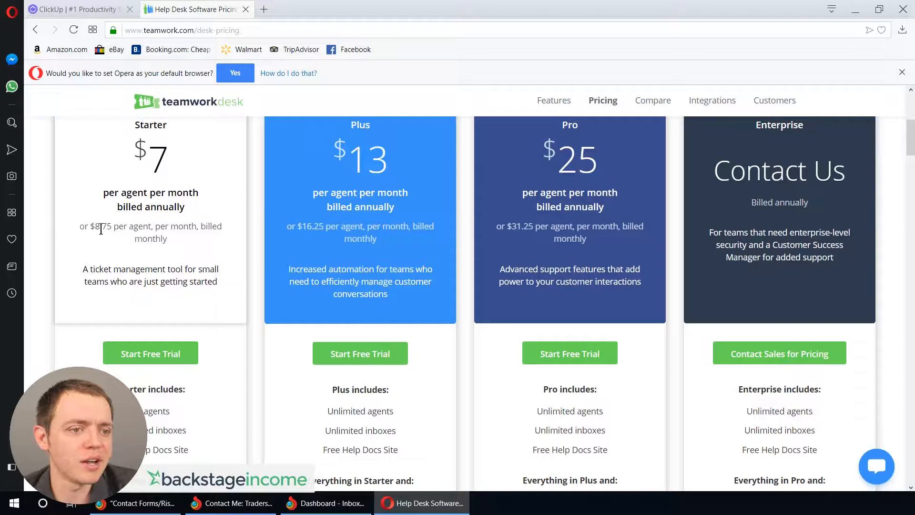
scroll("down", 3)
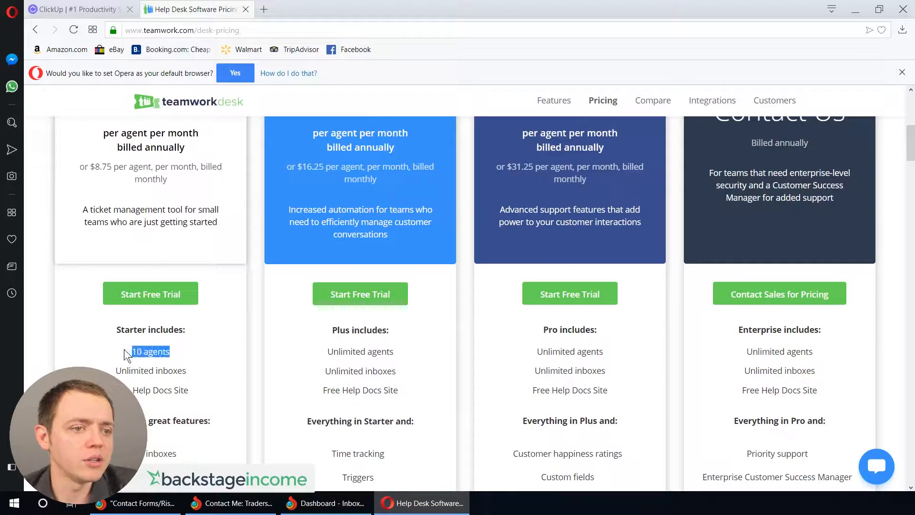
scroll("down", 3)
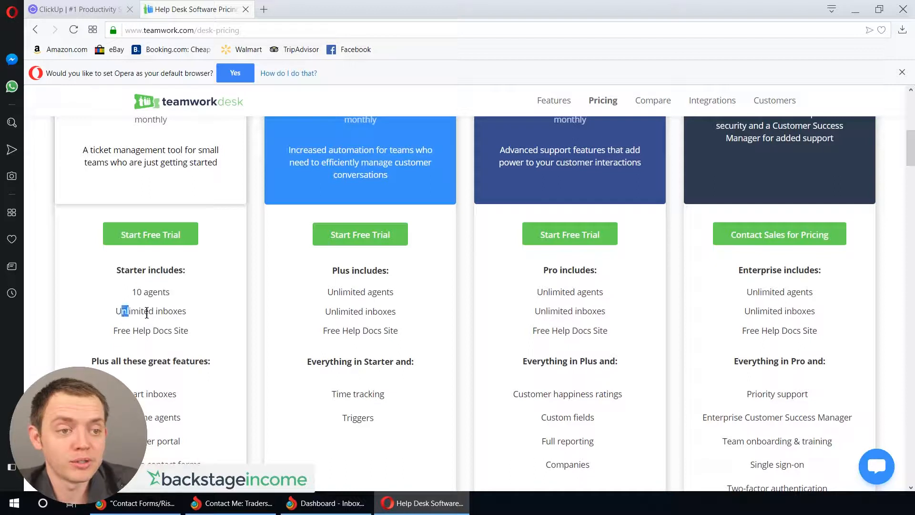
scroll("down", 3)
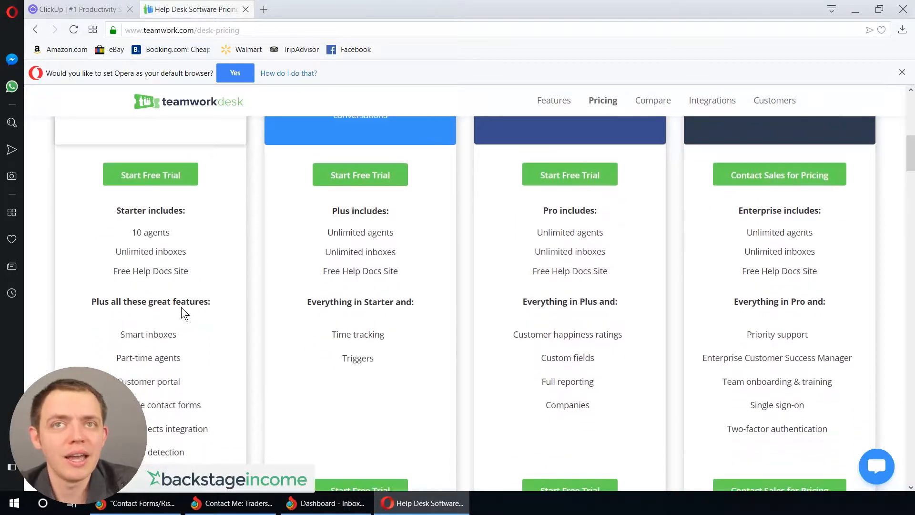
double_click(151, 251)
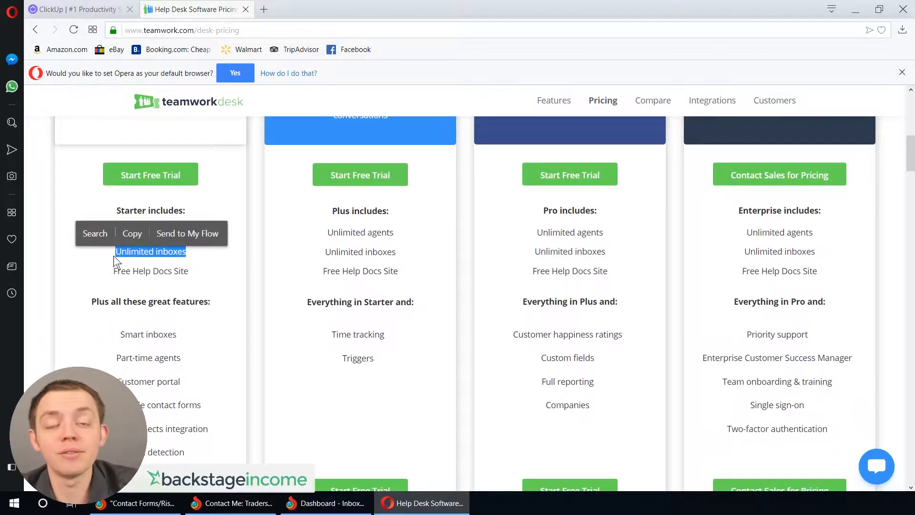
left_click(175, 241)
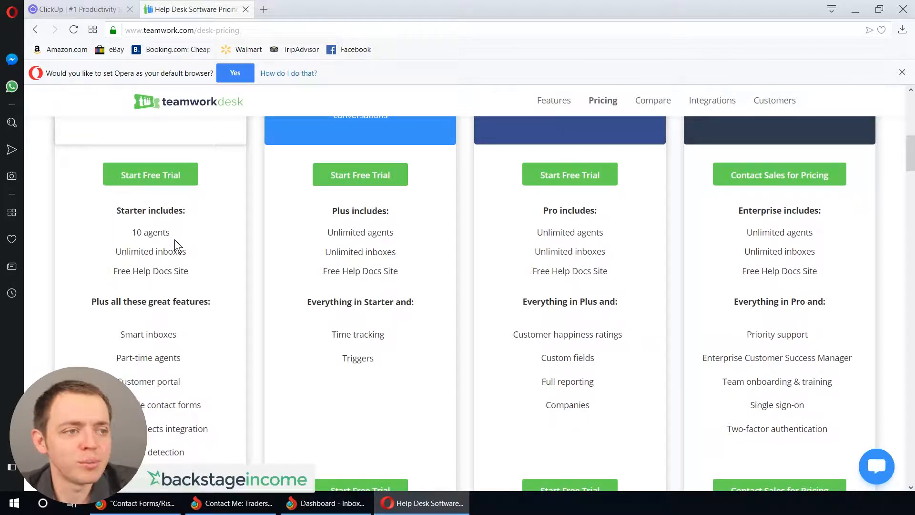
scroll("up", 3)
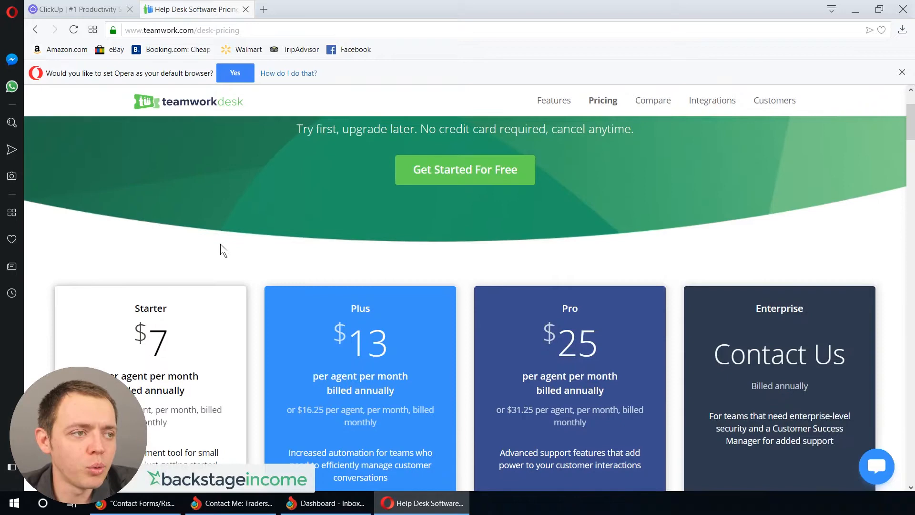
scroll("up", 3)
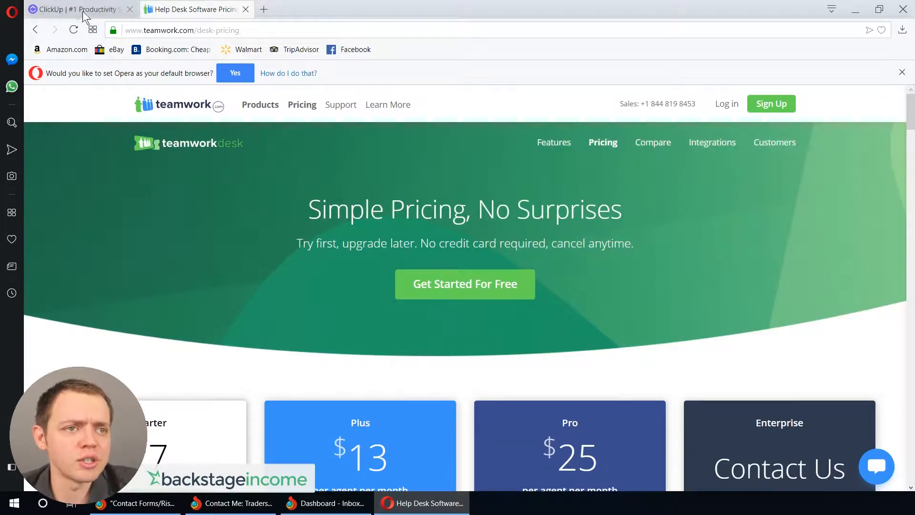
Back in Teamwork Desk, go via Tickets to the Rise2Learn inbox's settings page
left_click(324, 503)
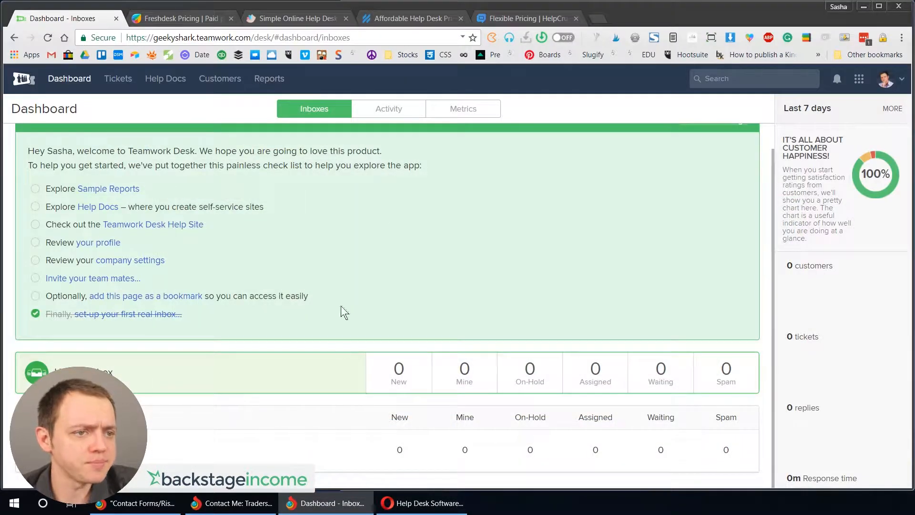
mouse_move(270, 318)
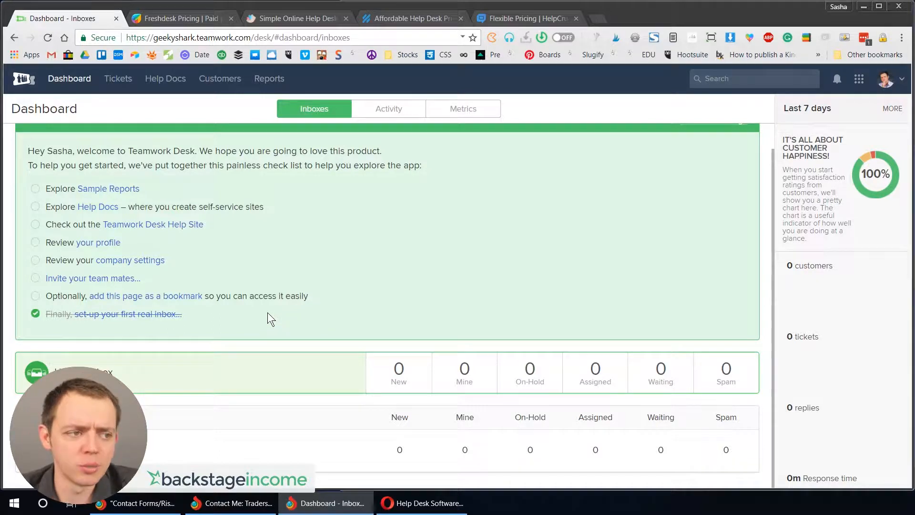
mouse_move(244, 230)
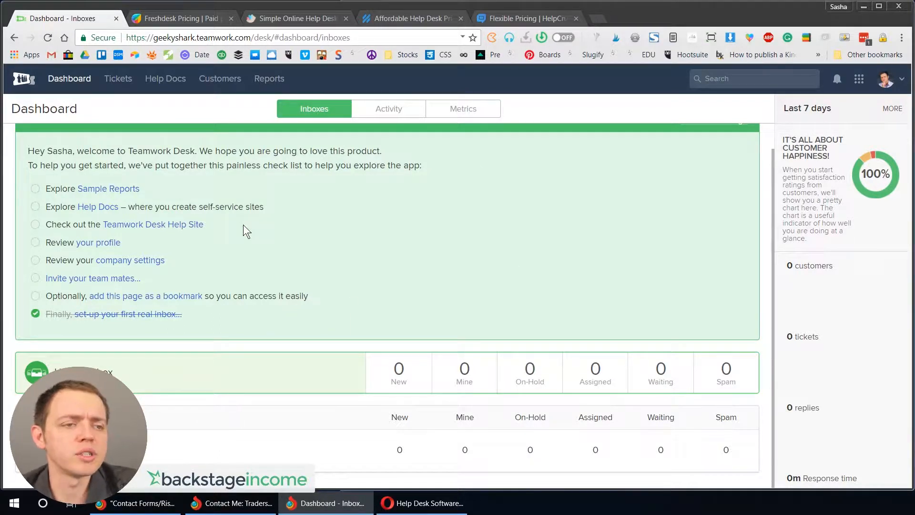
mouse_move(276, 335)
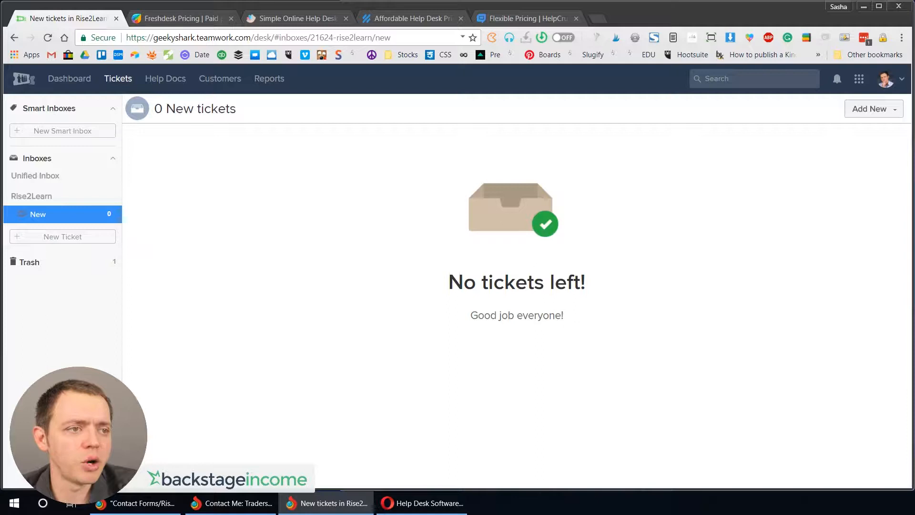
left_click(32, 195)
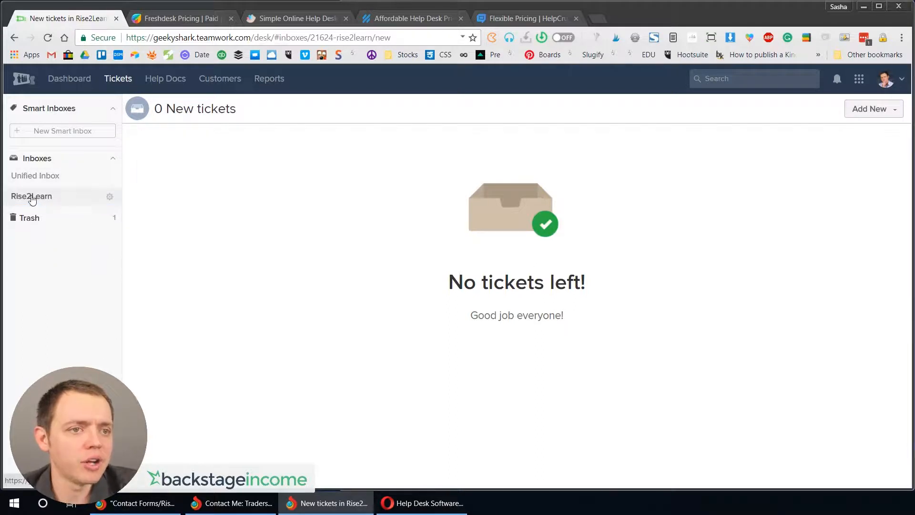
left_click(68, 78)
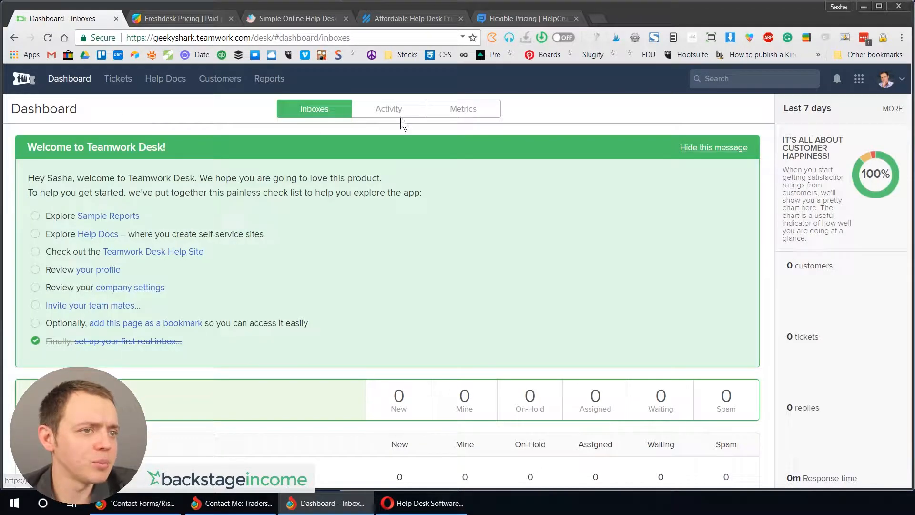
mouse_move(904, 81)
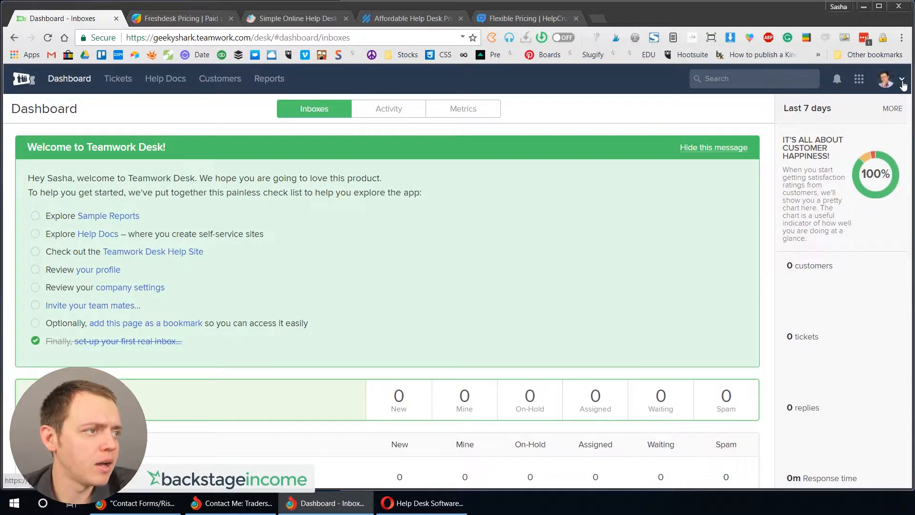
left_click(885, 78)
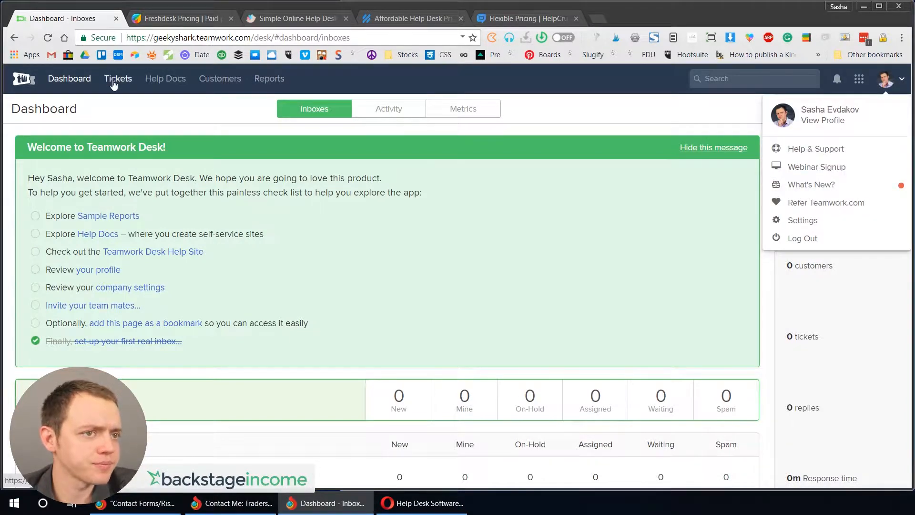
left_click(118, 78)
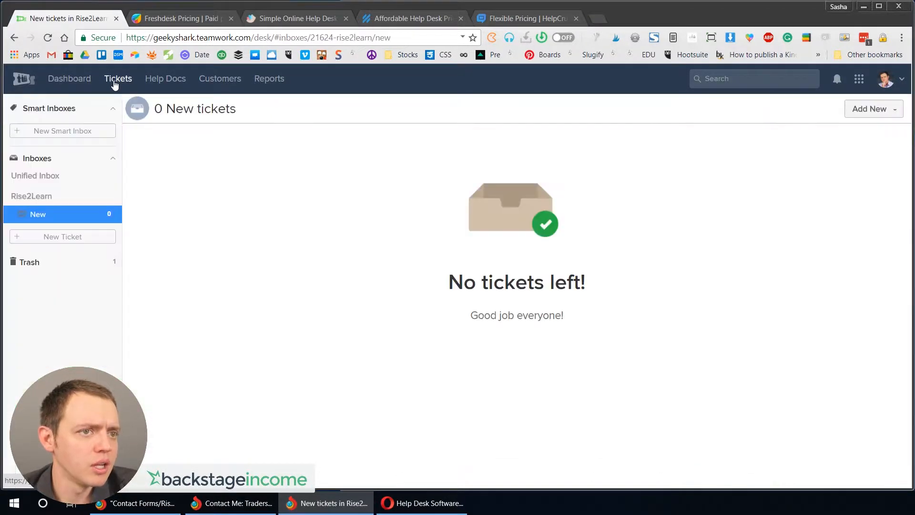
mouse_move(63, 131)
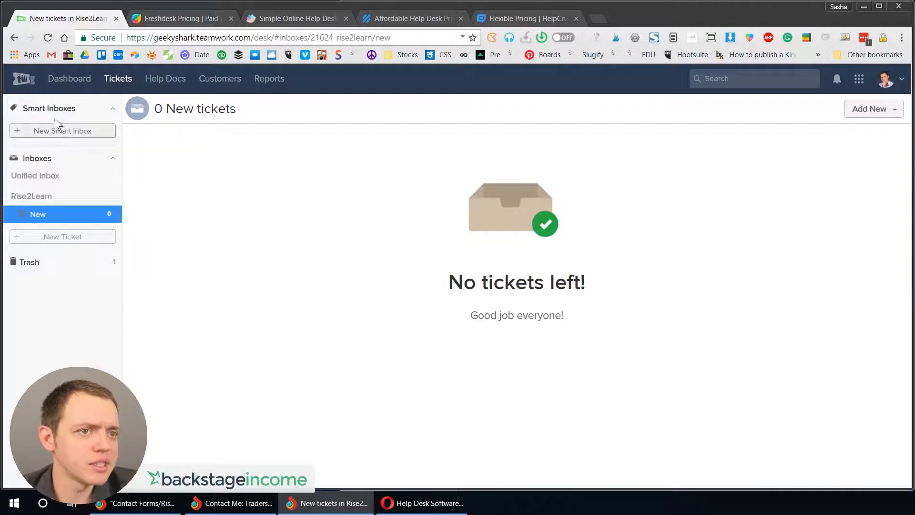
mouse_move(93, 199)
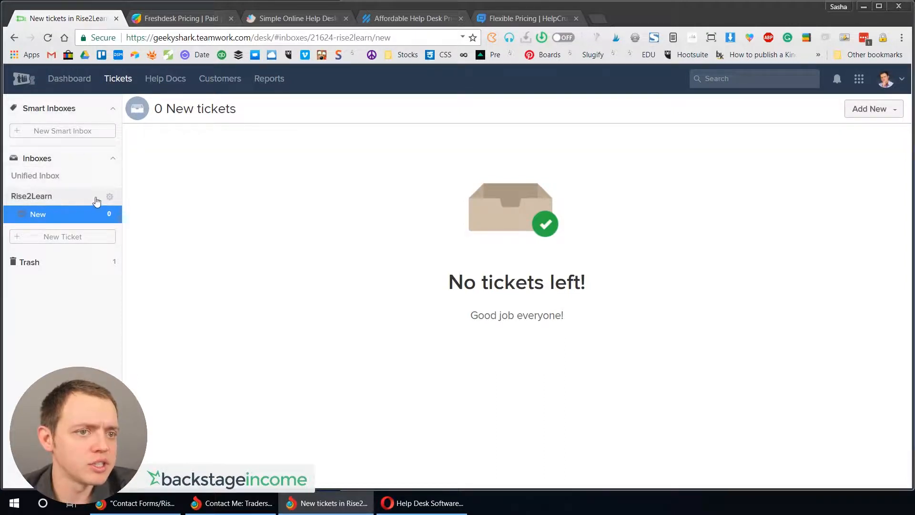
left_click(110, 196)
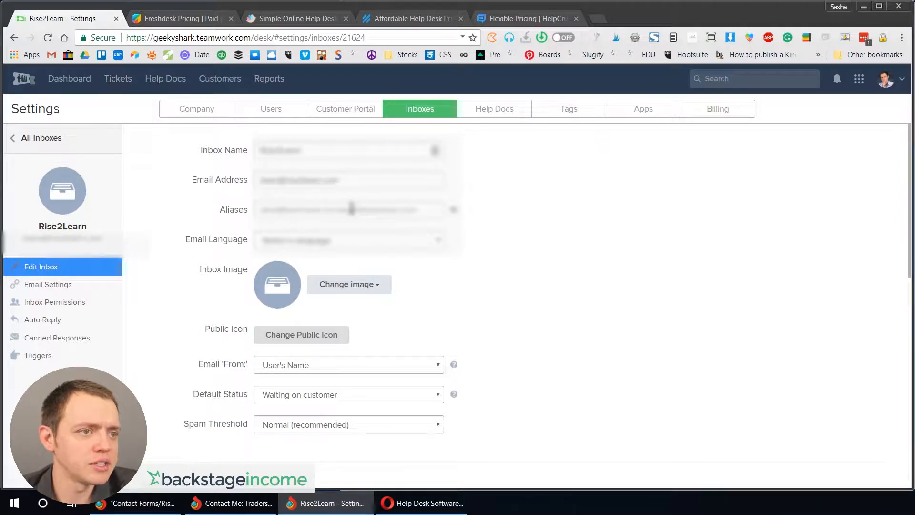
mouse_move(333, 410)
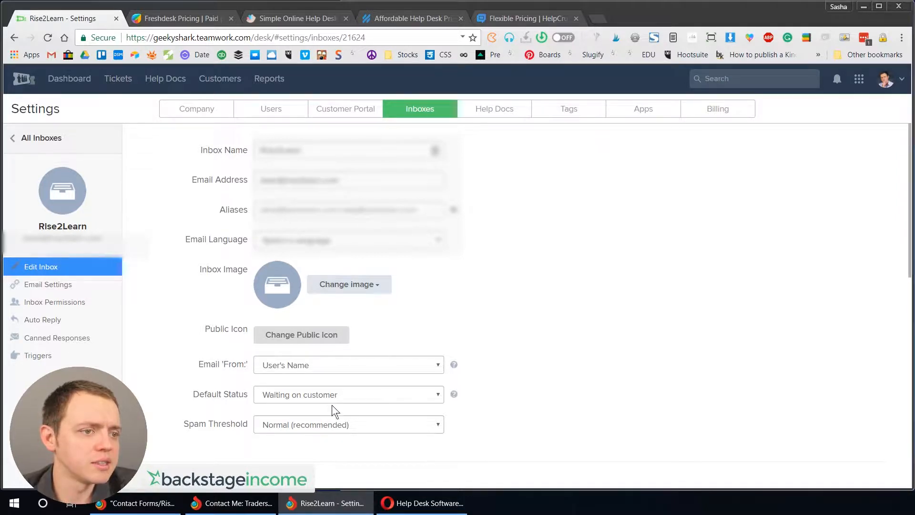
mouse_move(82, 111)
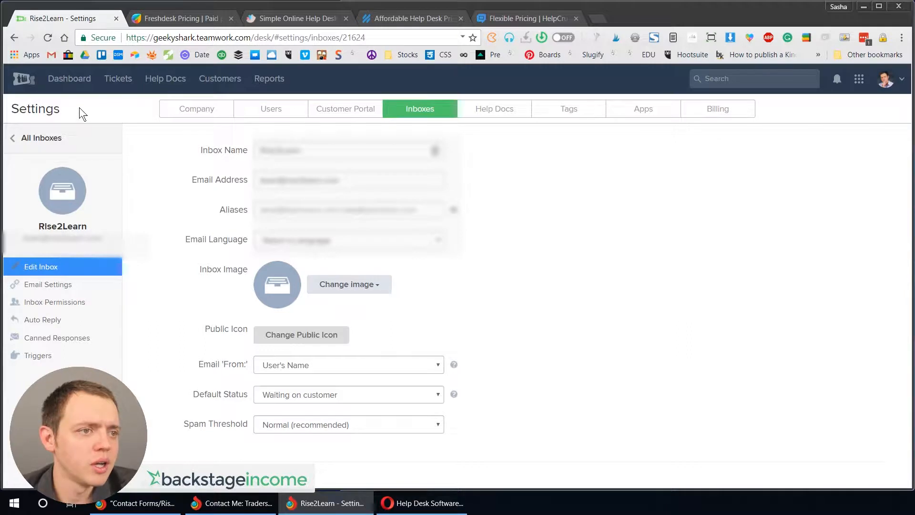
mouse_move(41, 137)
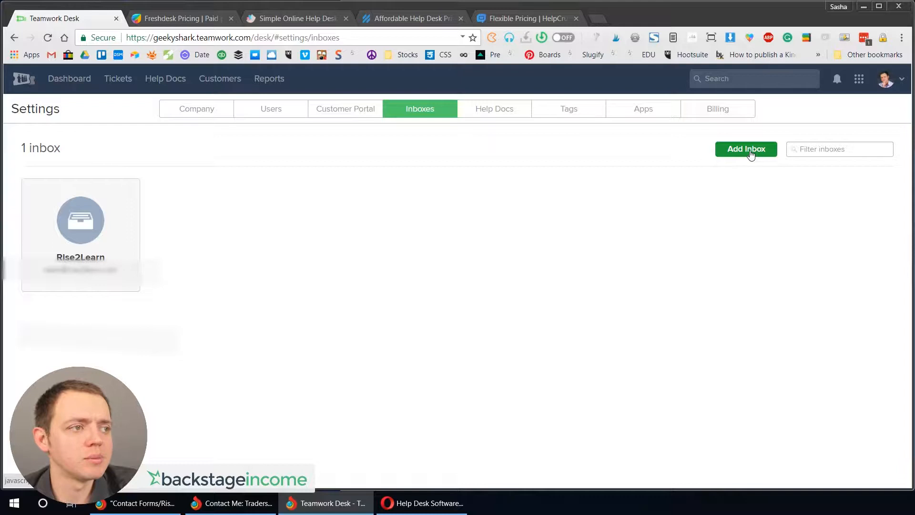
left_click(745, 148)
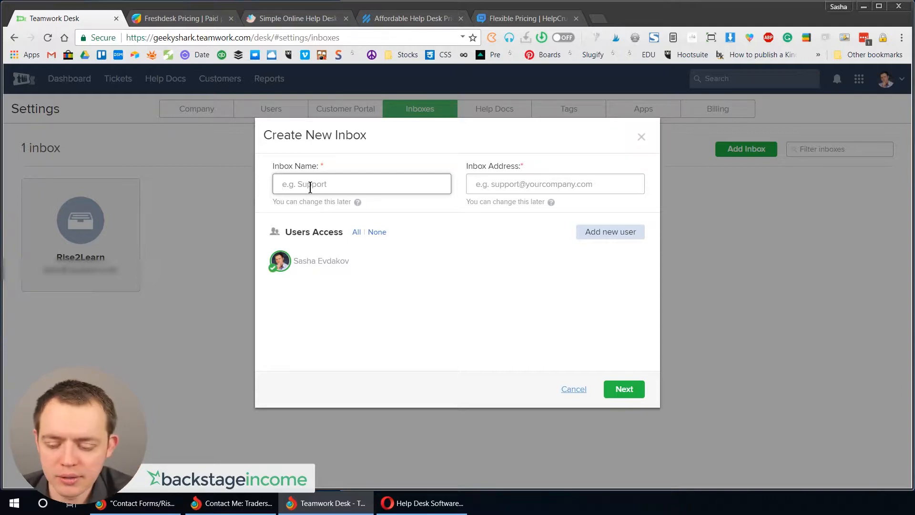
type("hello")
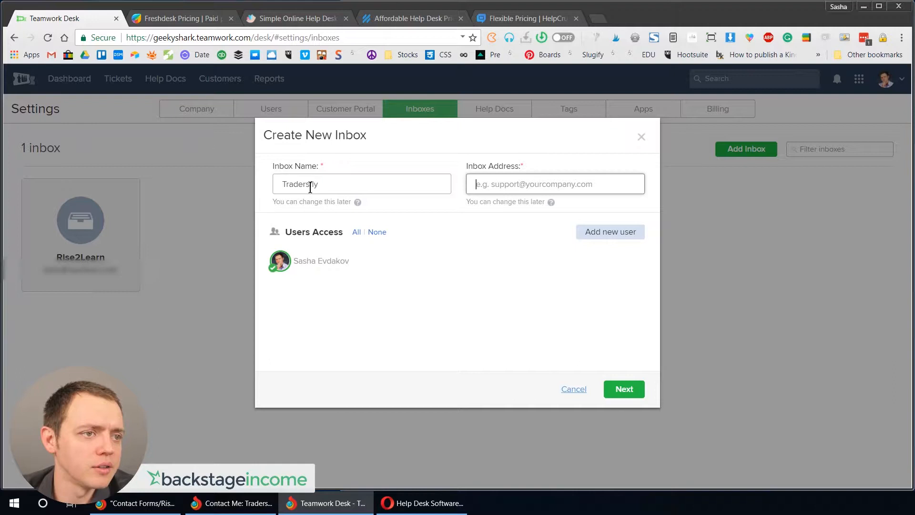
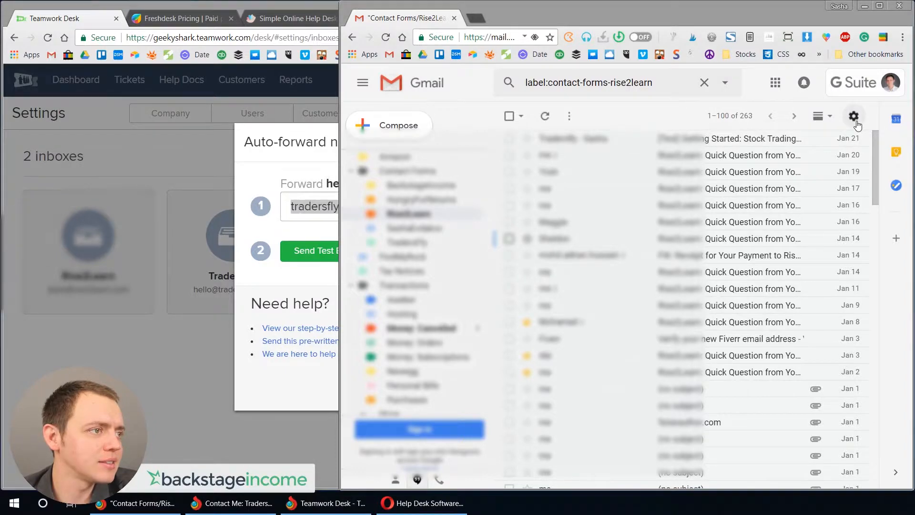
In Gmail's Forwarding and POP/IMAP settings, add the Tradersfly teamworkdesk.com address as a forwarding address
left_click(854, 115)
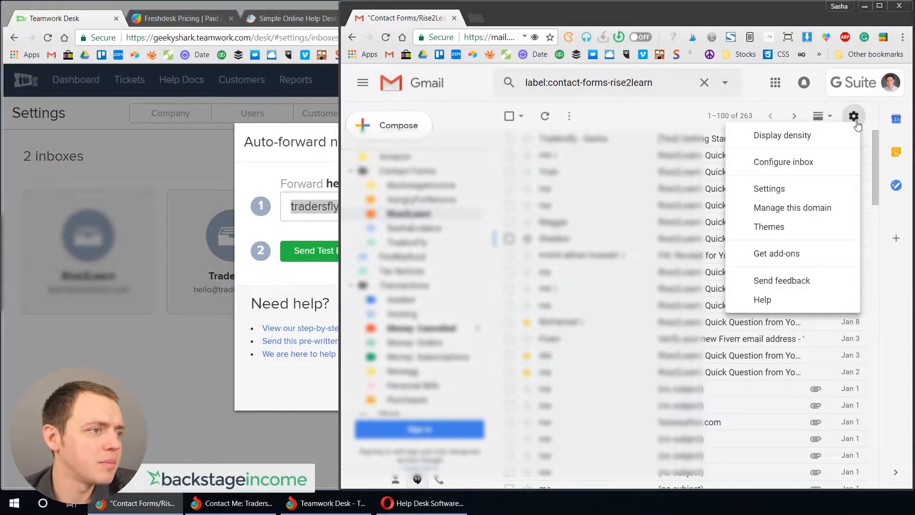
mouse_move(812, 189)
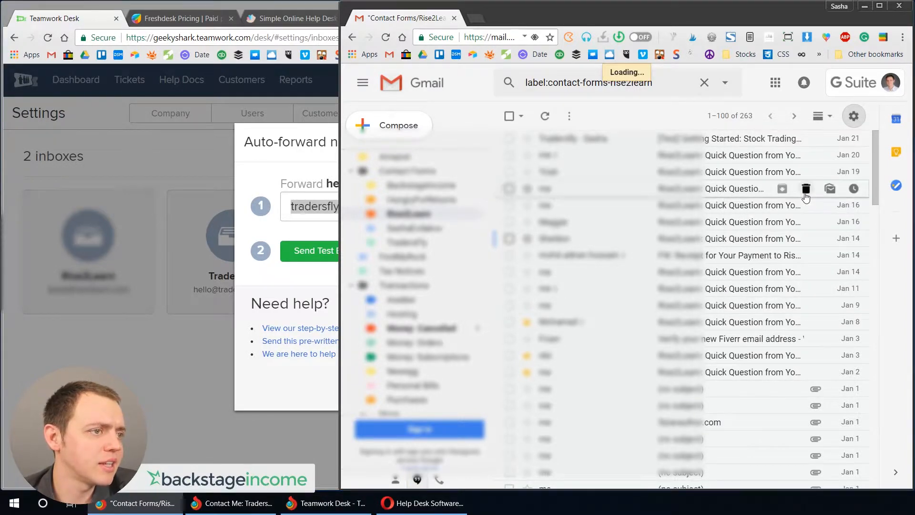
left_click(853, 115)
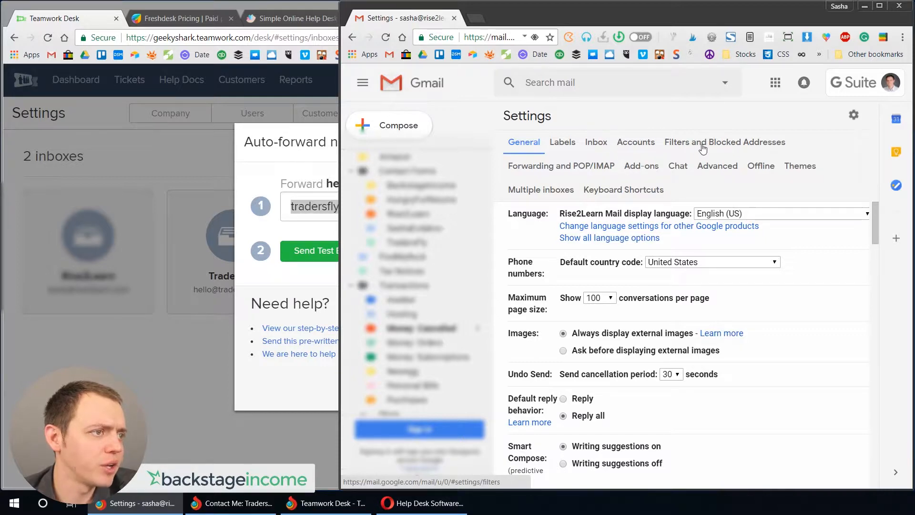
left_click(560, 166)
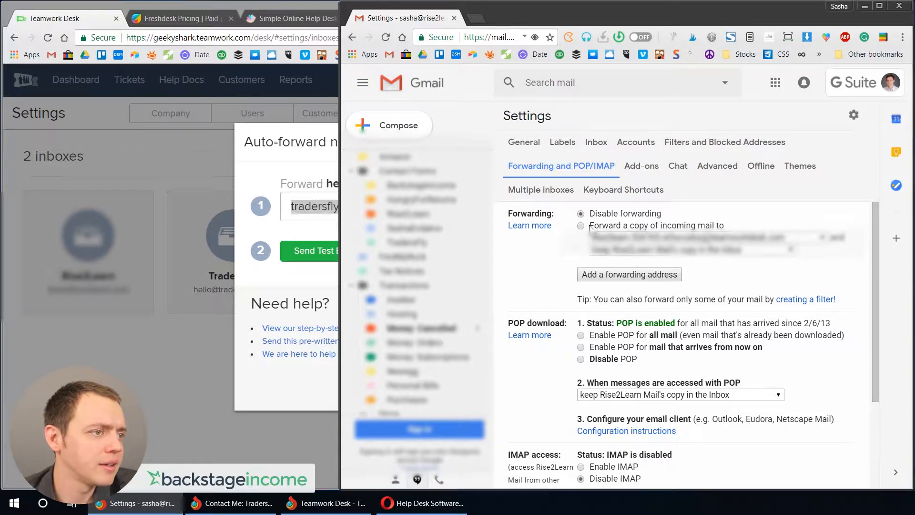
left_click(630, 275)
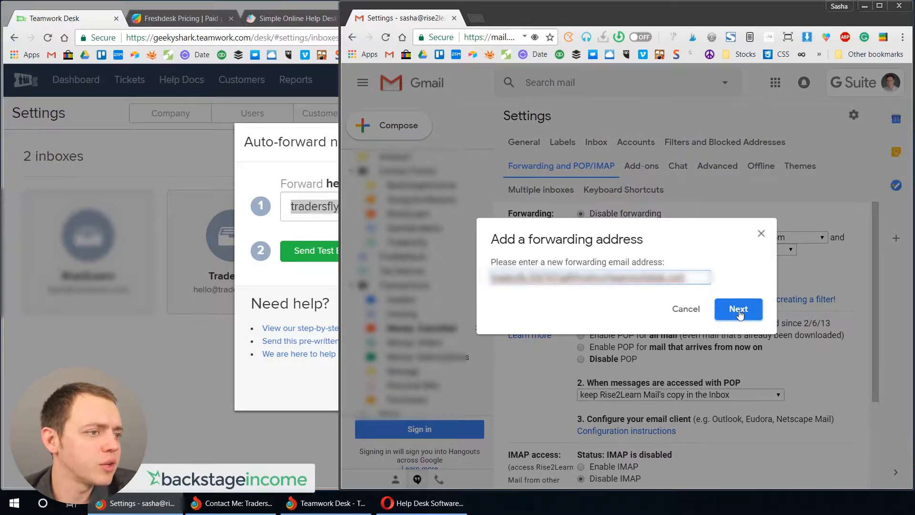
left_click(738, 309)
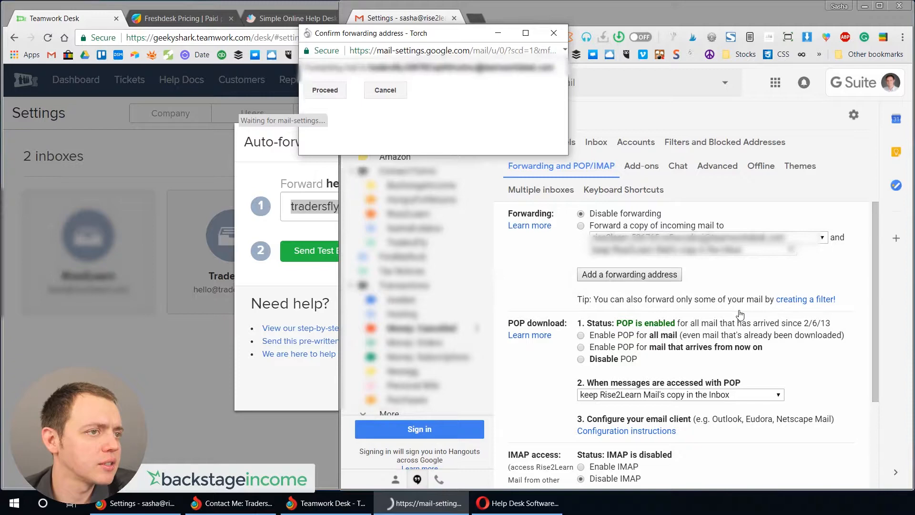
Confirm sending the verification to the new address and return to Desk's auto-forward setup
left_click(324, 90)
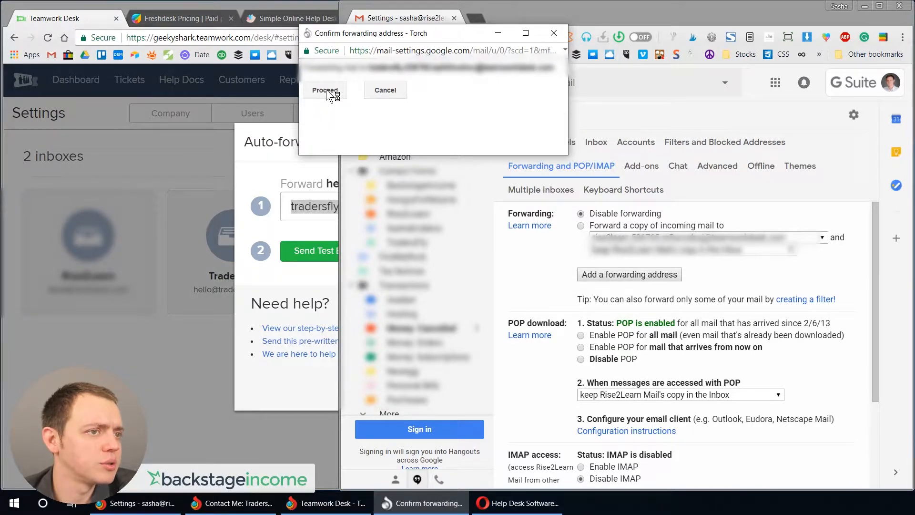
left_click(325, 90)
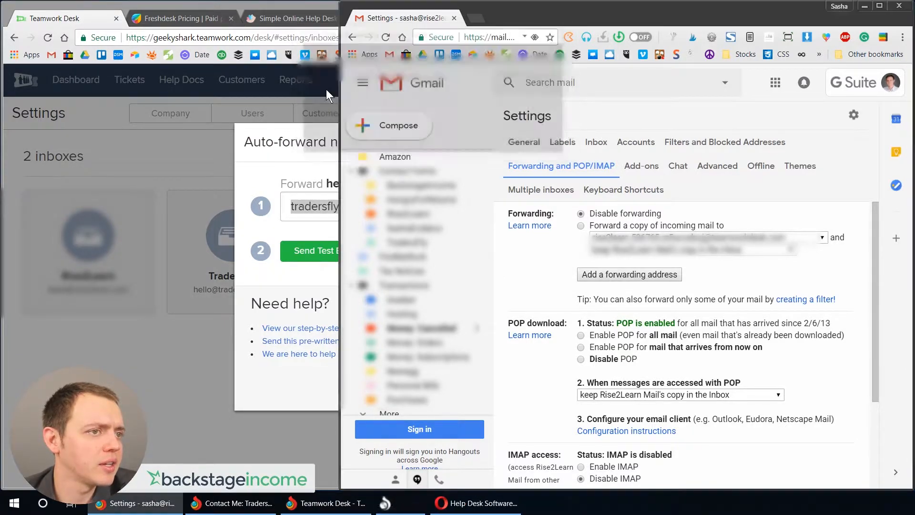
left_click(629, 274)
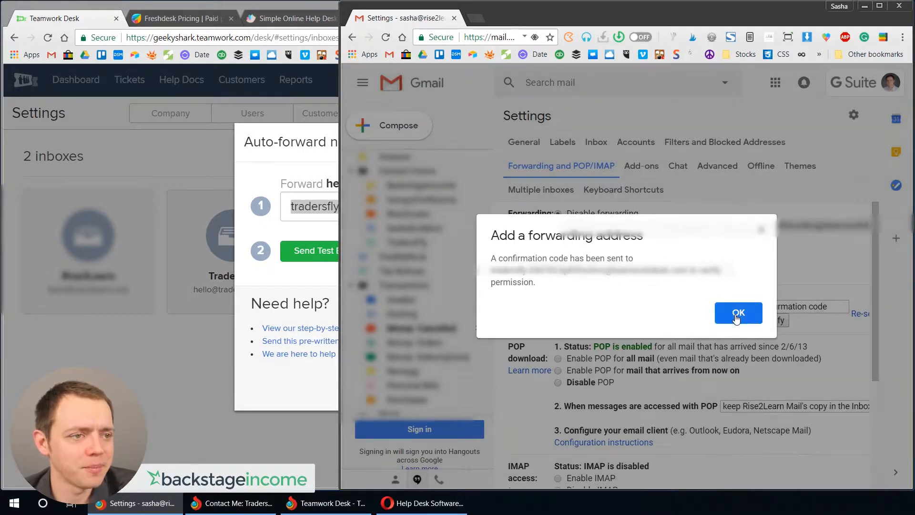
left_click(738, 313)
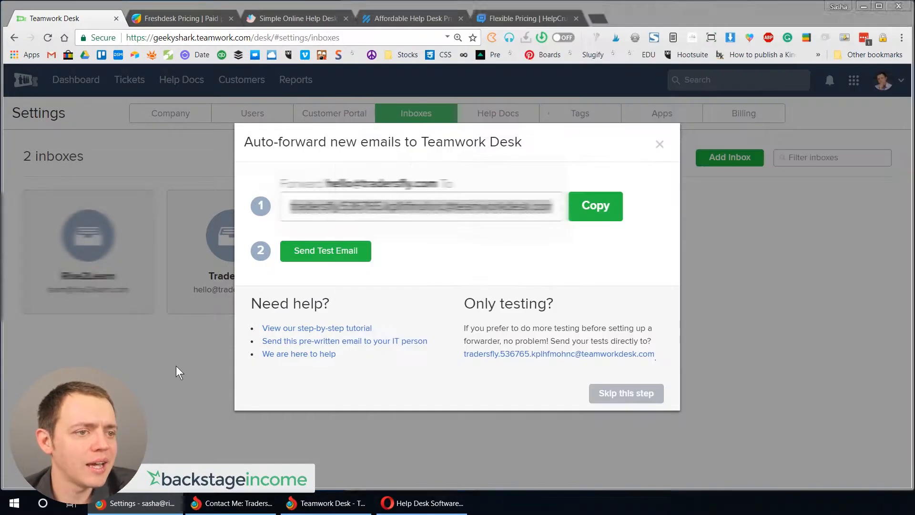
Skip the forwarding step and find Gmail's confirmation email as a new Tradersfly ticket on the dashboard
left_click(626, 392)
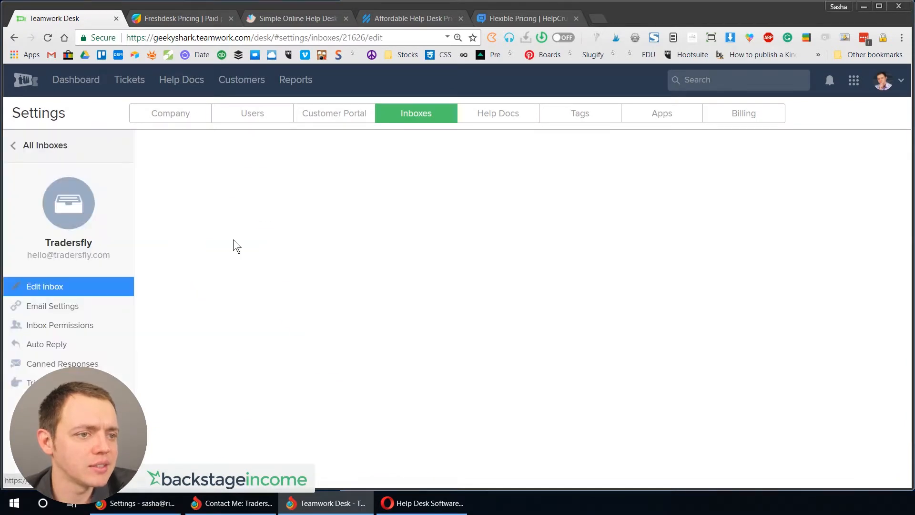
left_click(45, 286)
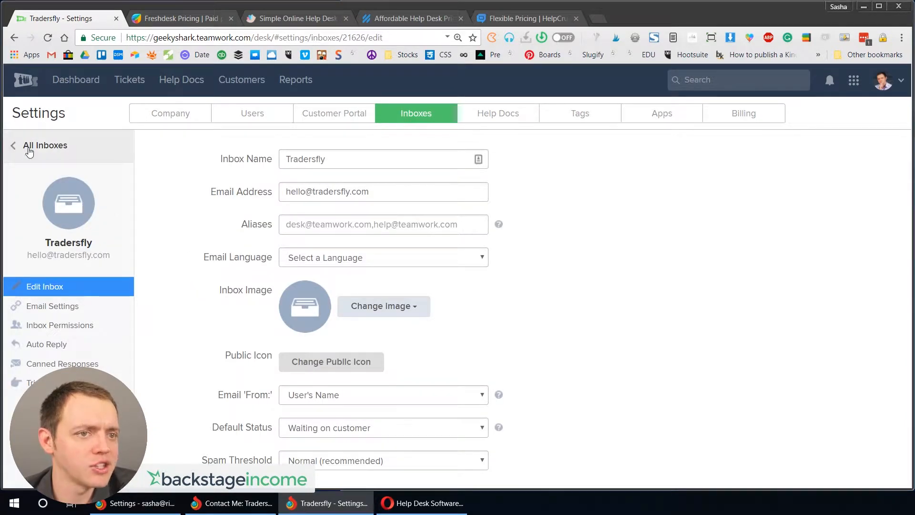
left_click(44, 145)
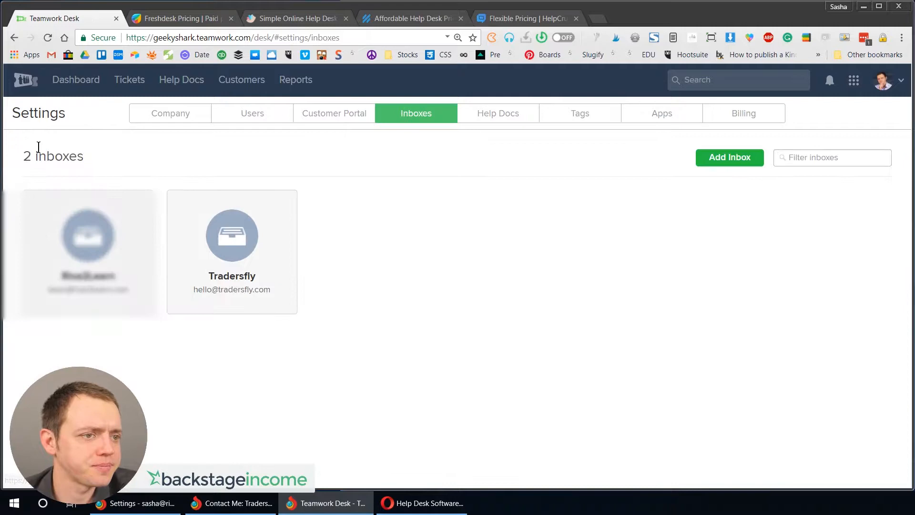
left_click(75, 80)
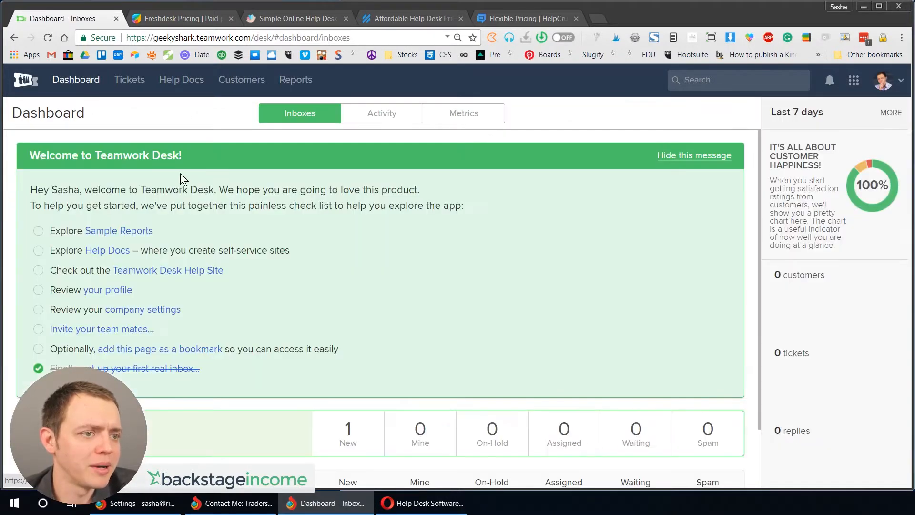
scroll("down", 3)
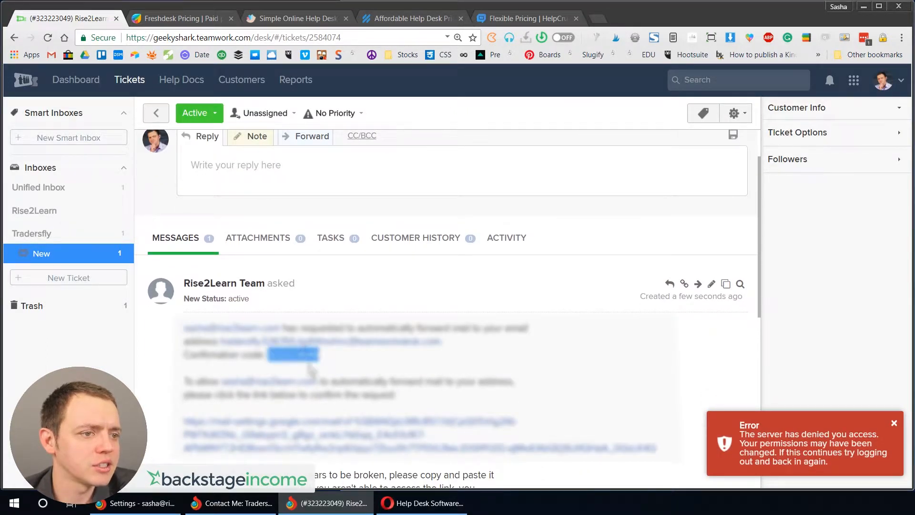
mouse_move(411, 369)
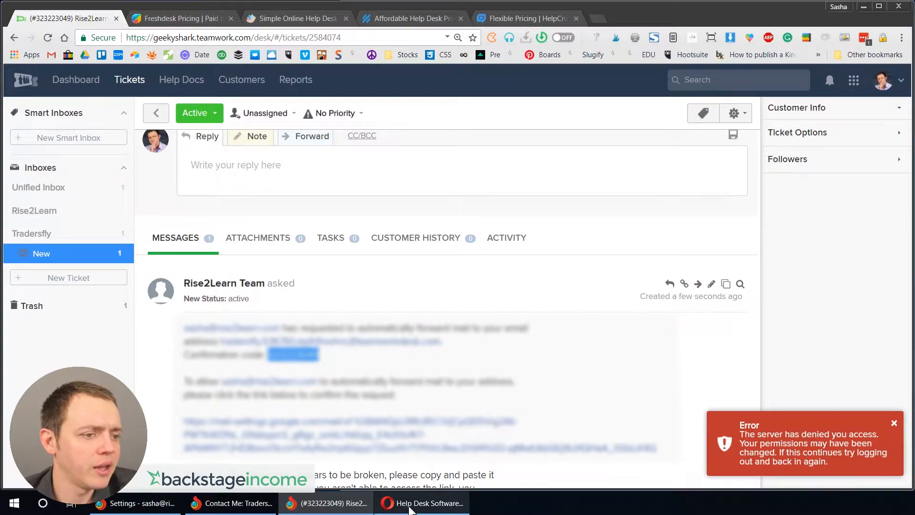
mouse_move(422, 502)
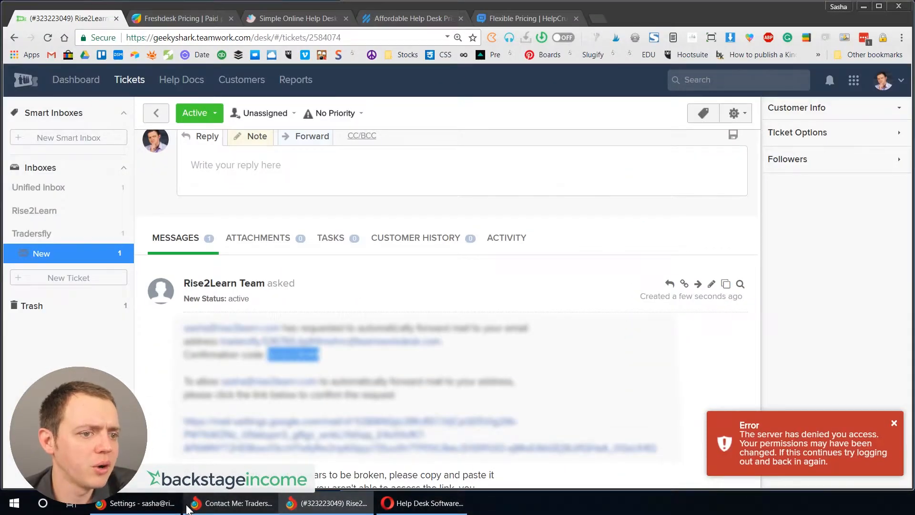
Verify the Tradersfly Teamwork Desk forwarding address in Gmail with the confirmation code
left_click(134, 504)
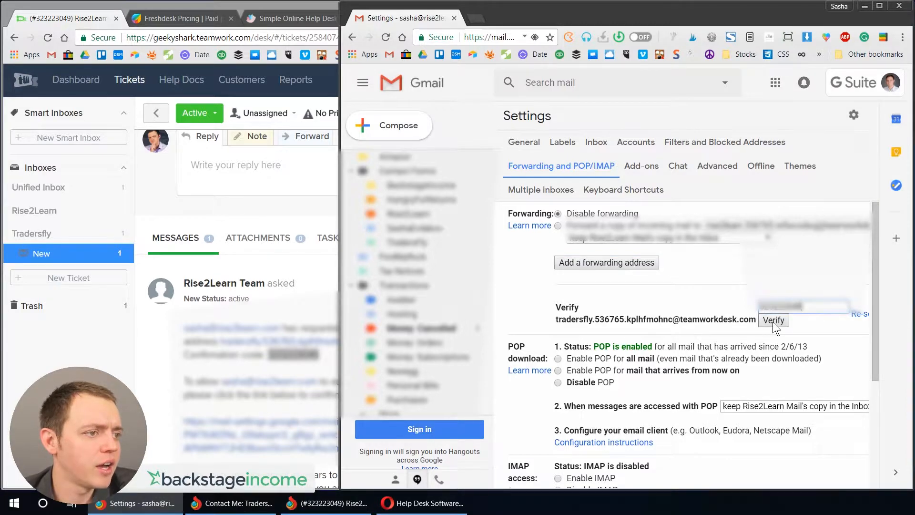
left_click(773, 320)
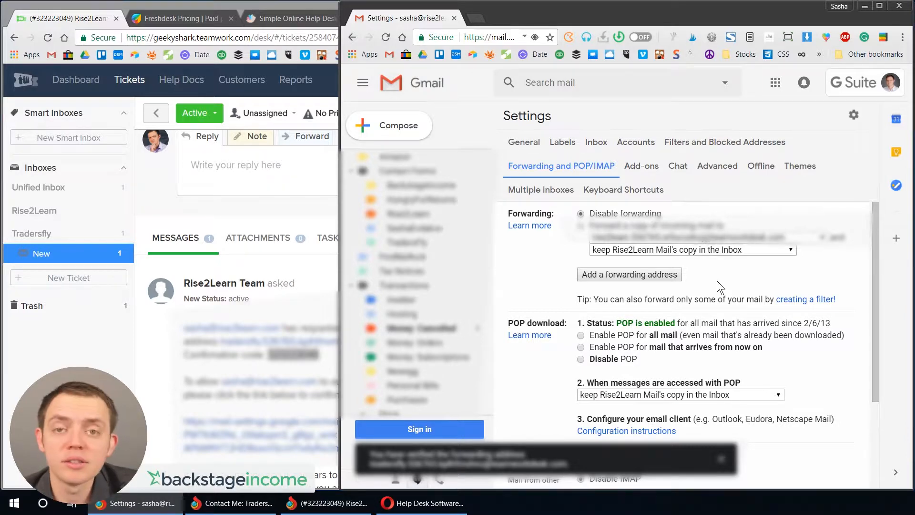
mouse_move(648, 244)
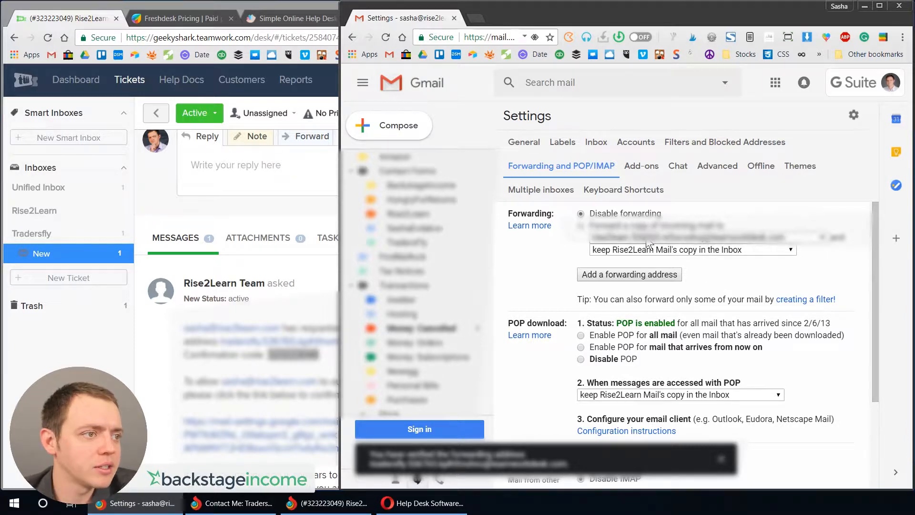
mouse_move(821, 300)
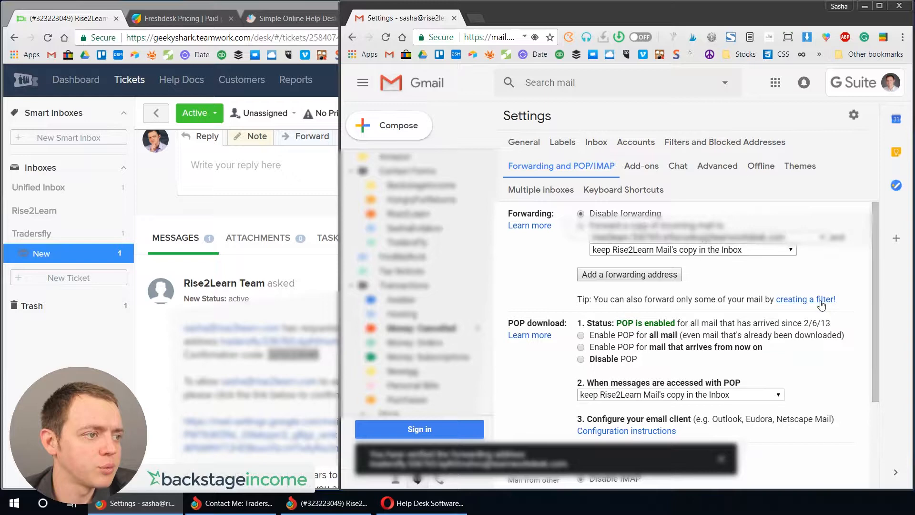
left_click(806, 299)
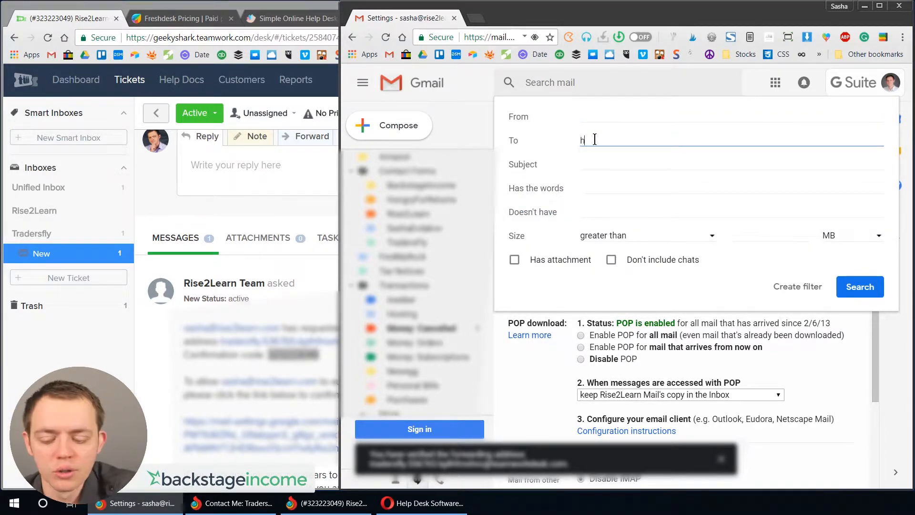
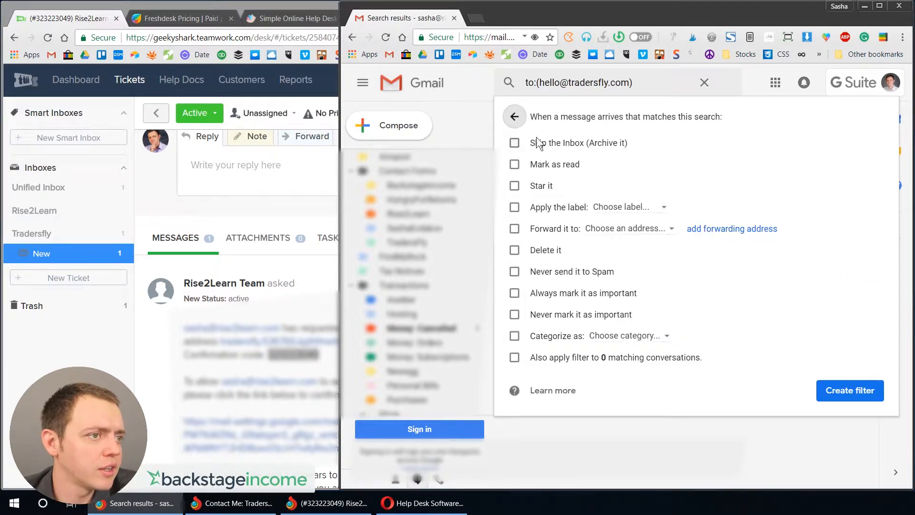
left_click(514, 164)
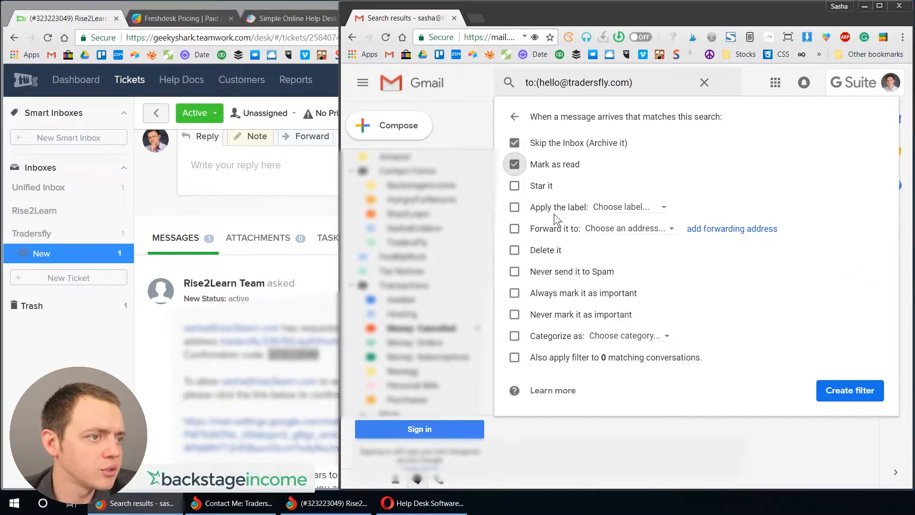
left_click(621, 207)
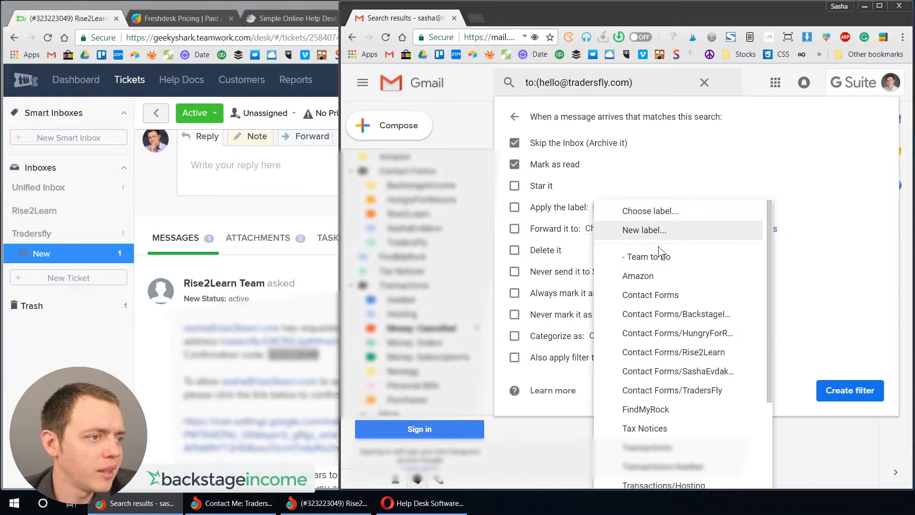
left_click(672, 390)
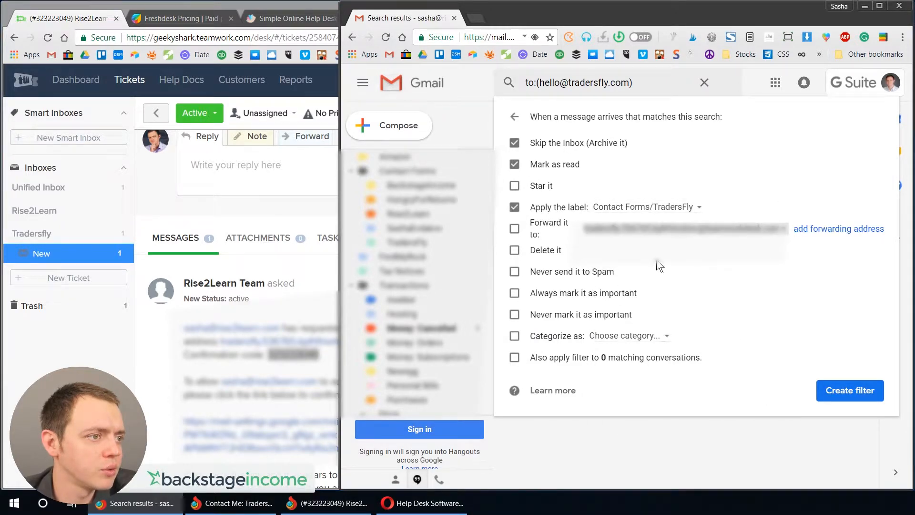
left_click(515, 228)
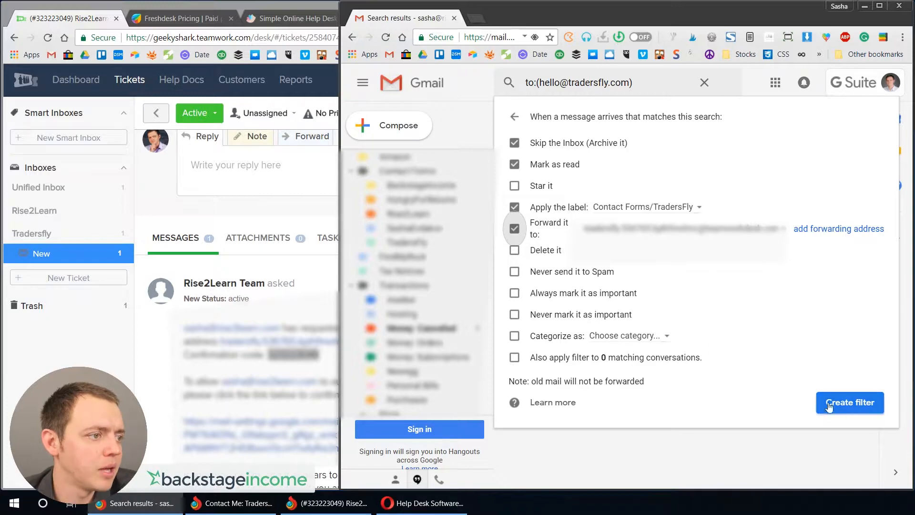
mouse_move(861, 410)
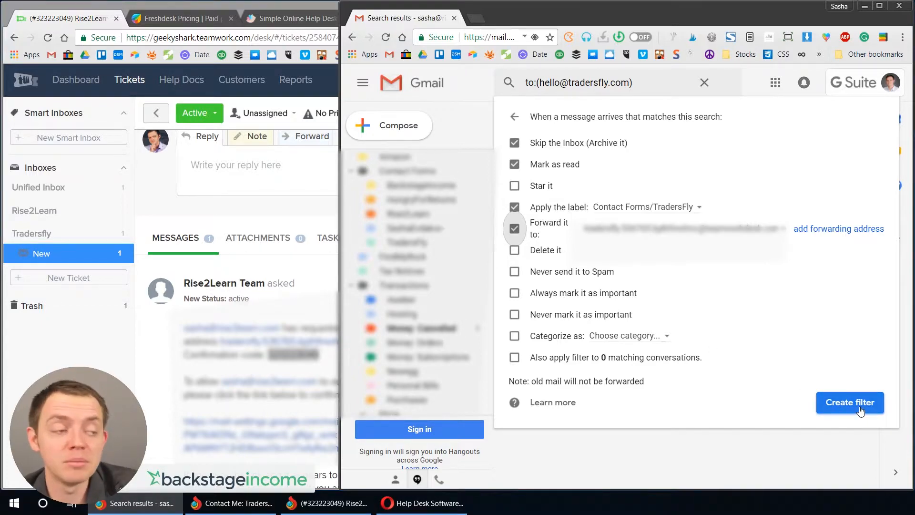
left_click(850, 402)
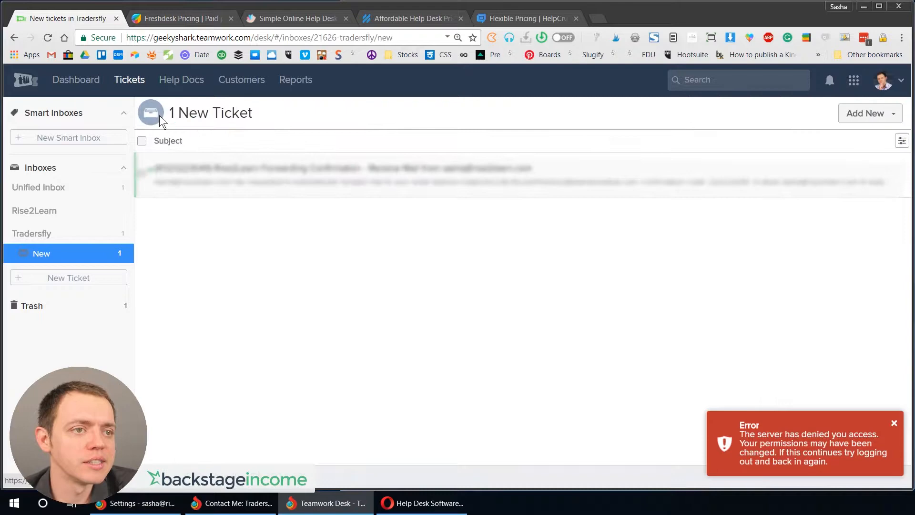
mouse_move(56, 192)
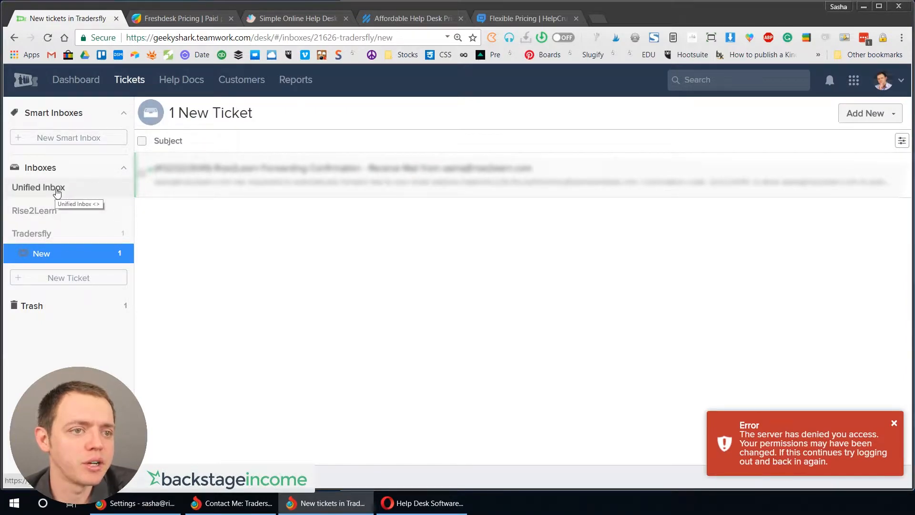
mouse_move(123, 98)
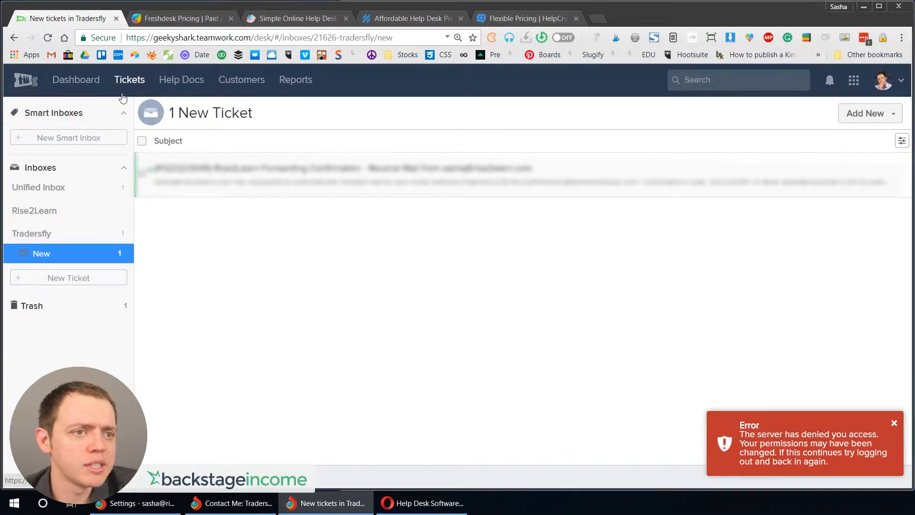
Confirm deleting the forwarding-confirmation ticket, reload Tradersfly's empty New list and go to the Dashboard
left_click(76, 80)
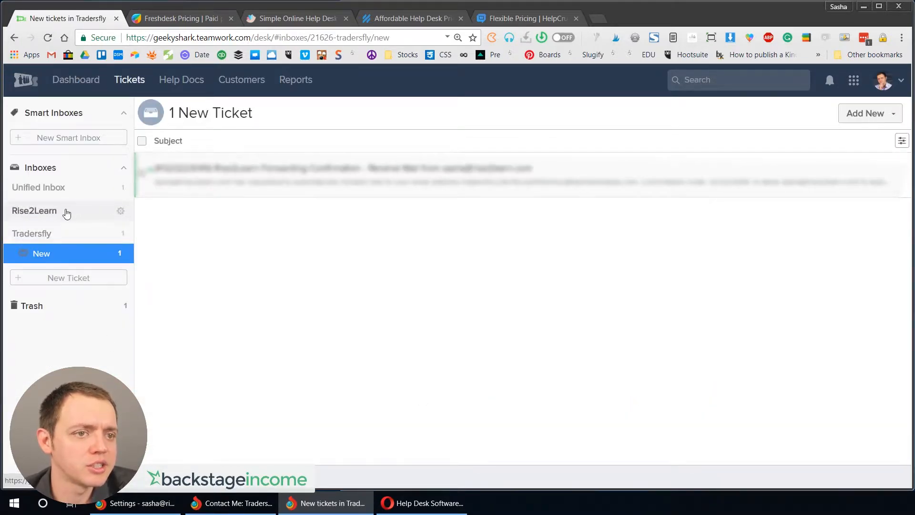
mouse_move(54, 264)
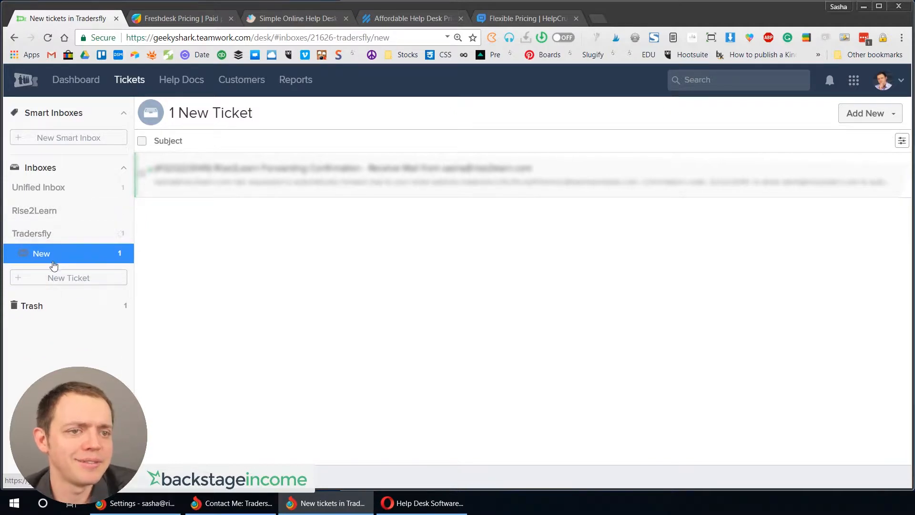
mouse_move(75, 353)
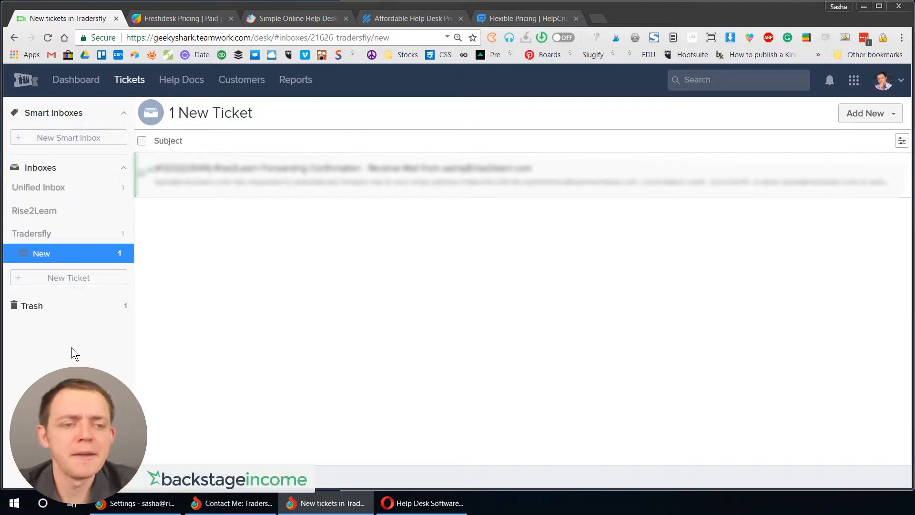
mouse_move(70, 257)
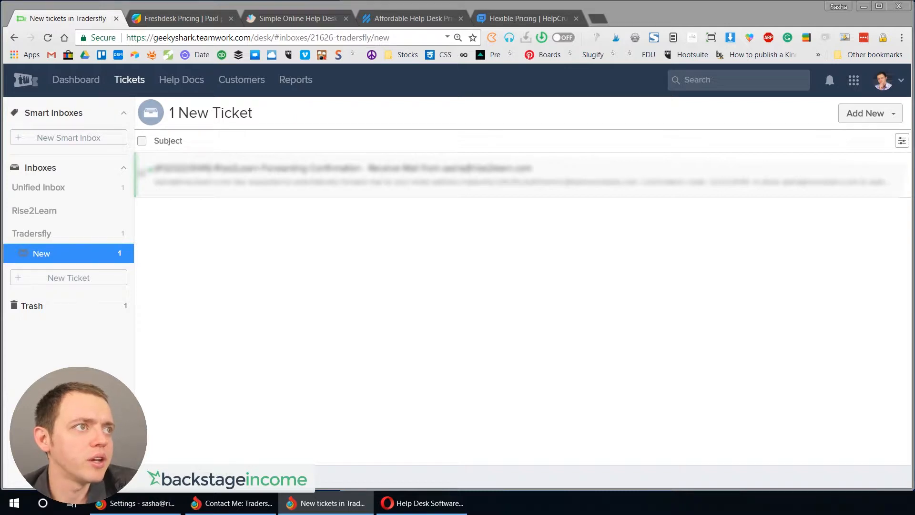
mouse_move(290, 337)
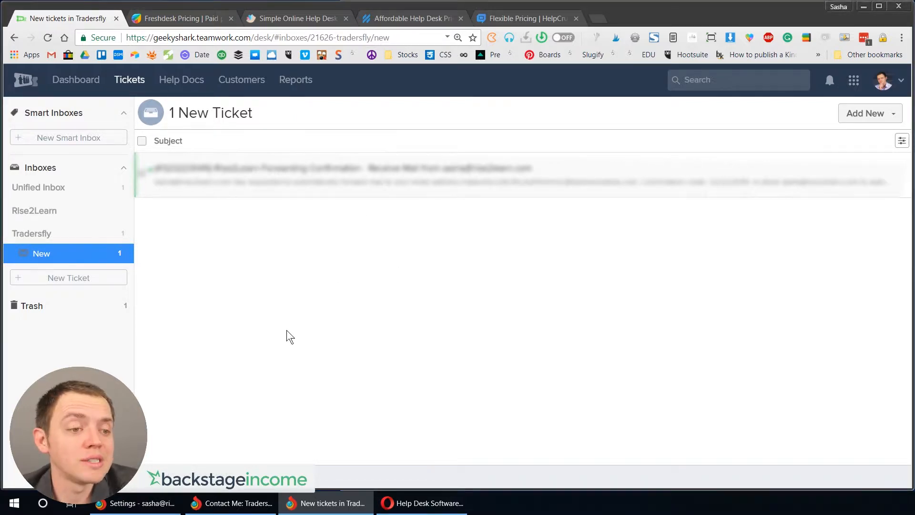
mouse_move(128, 68)
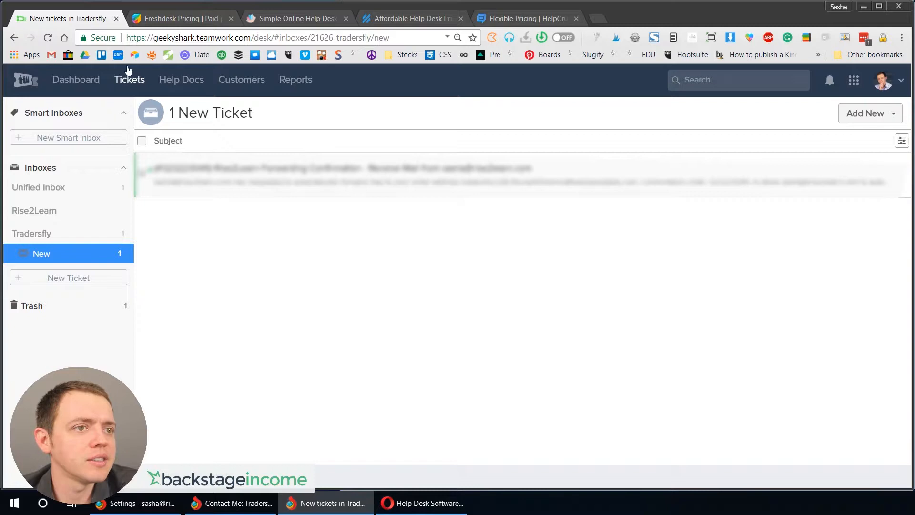
mouse_move(181, 18)
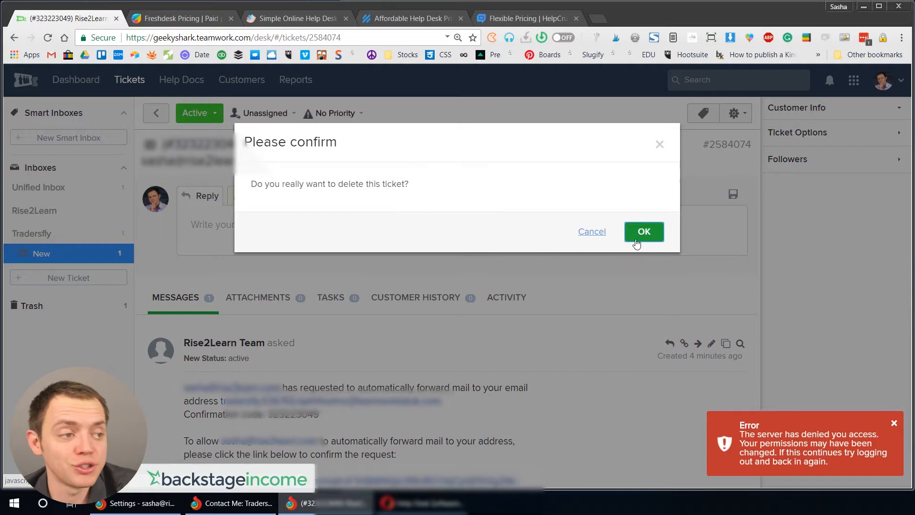
left_click(644, 231)
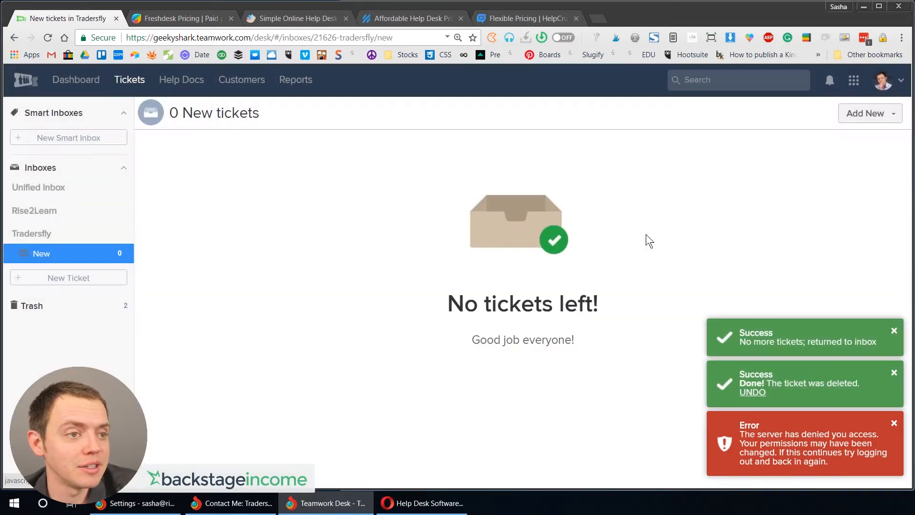
left_click(41, 253)
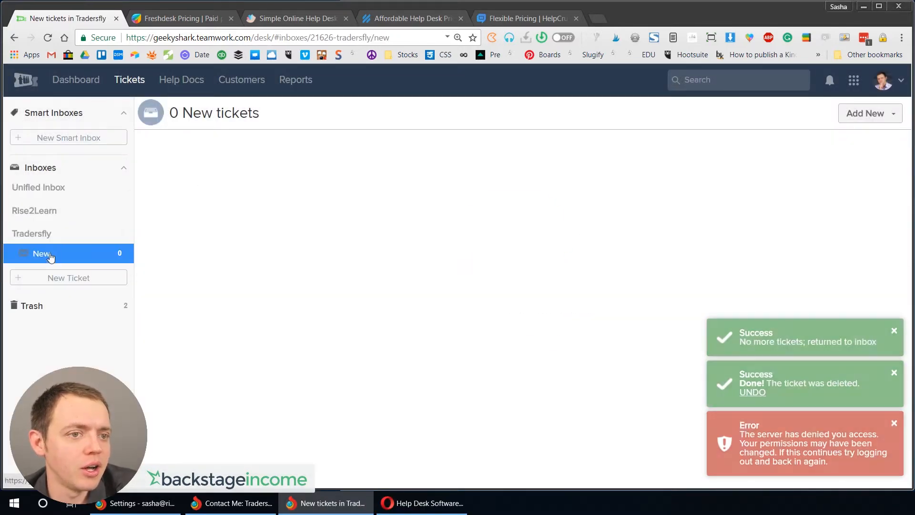
left_click(76, 80)
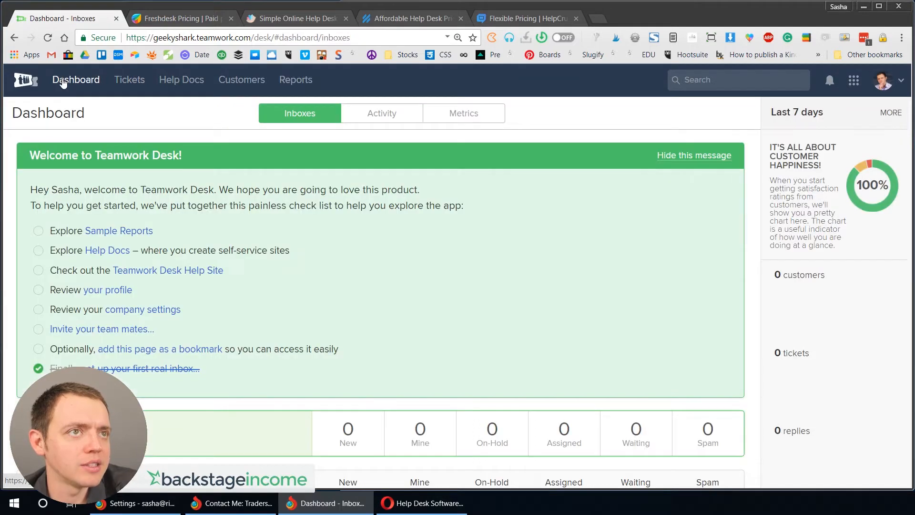
scroll("down", 3)
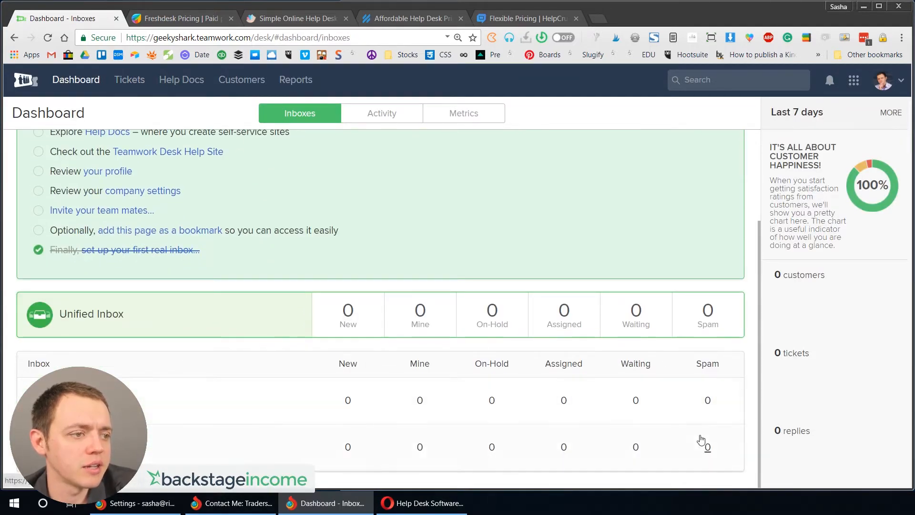
mouse_move(486, 400)
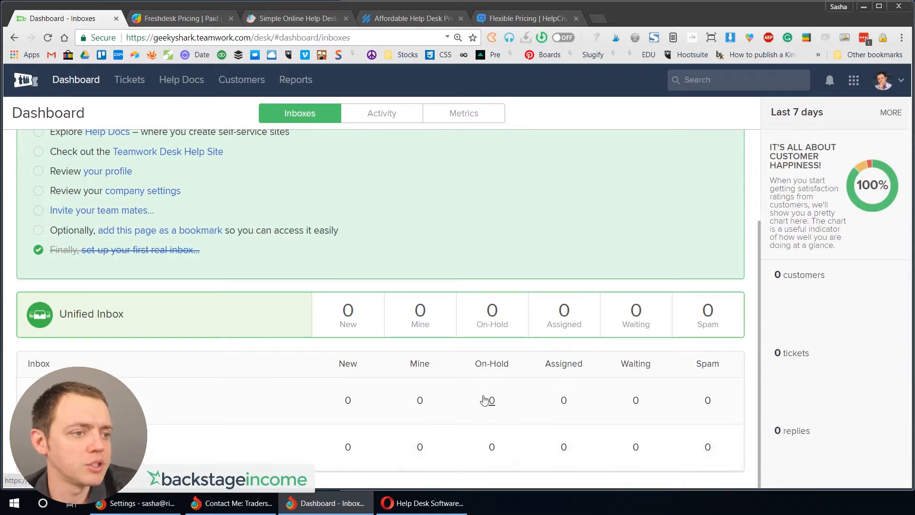
mouse_move(710, 406)
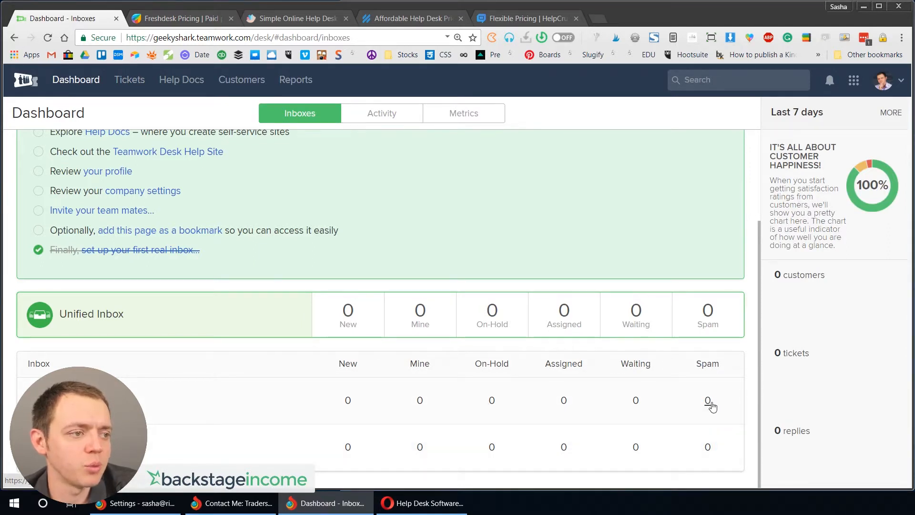
mouse_move(380, 310)
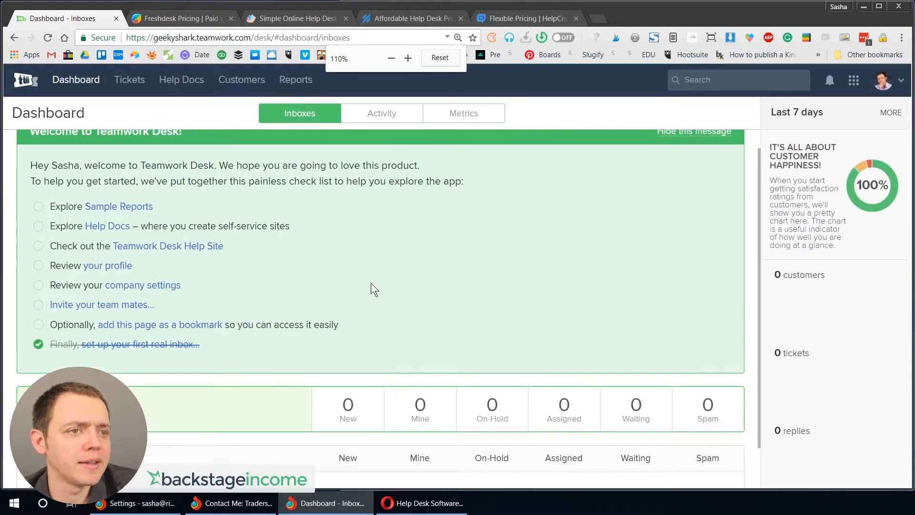
left_click(391, 58)
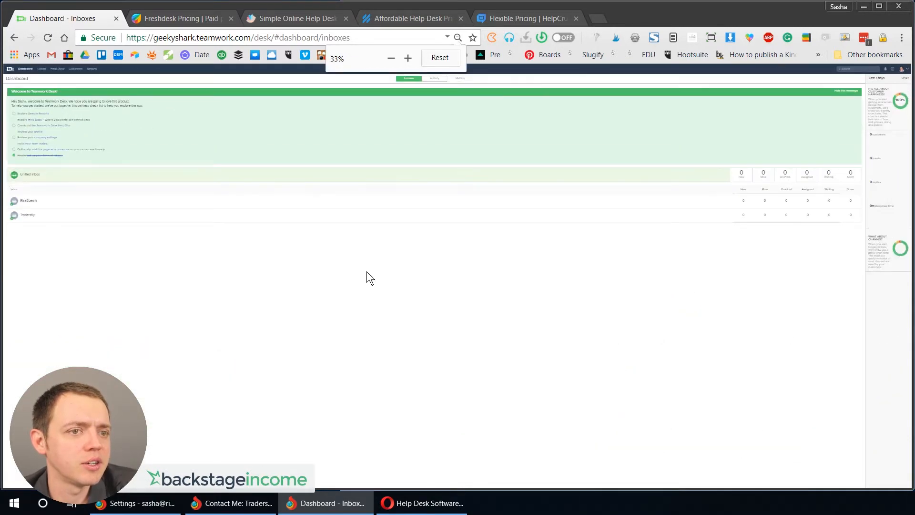
left_click(407, 58)
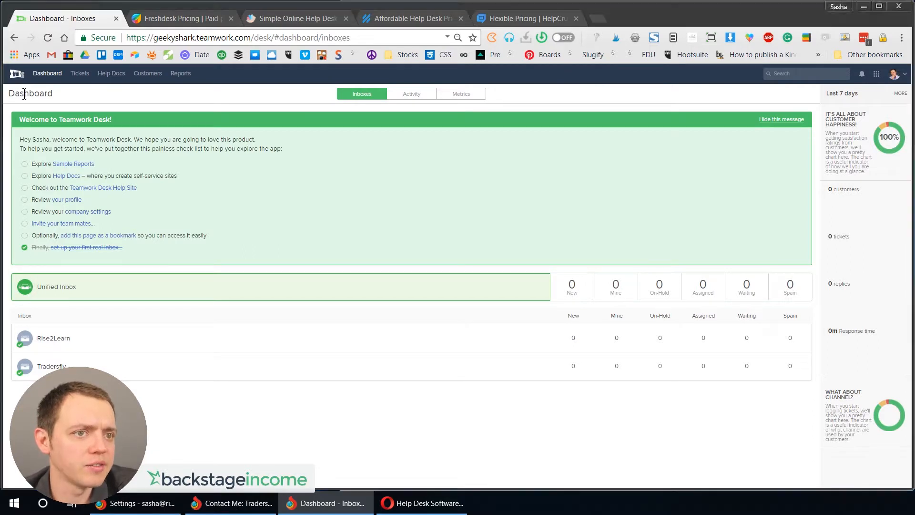
mouse_move(47, 73)
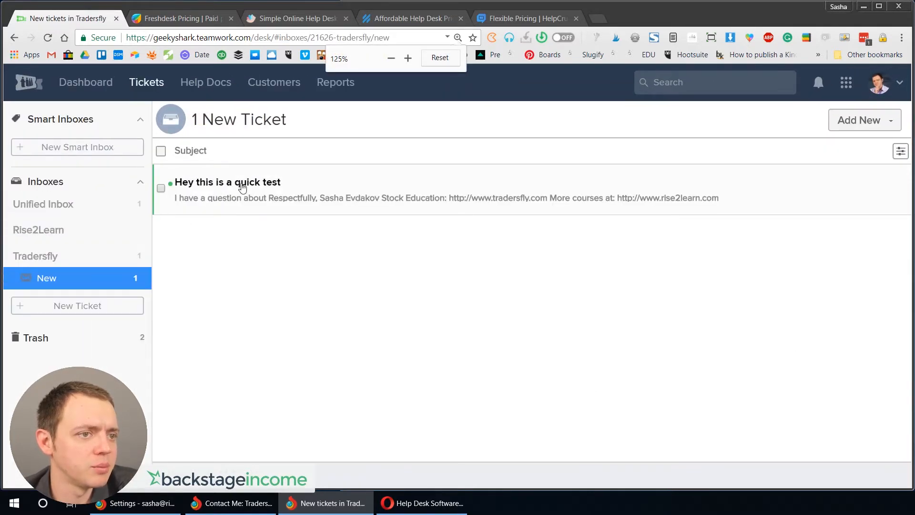
Read through the 'Hey this is a quick test' ticket and close the server permission error toast
left_click(227, 182)
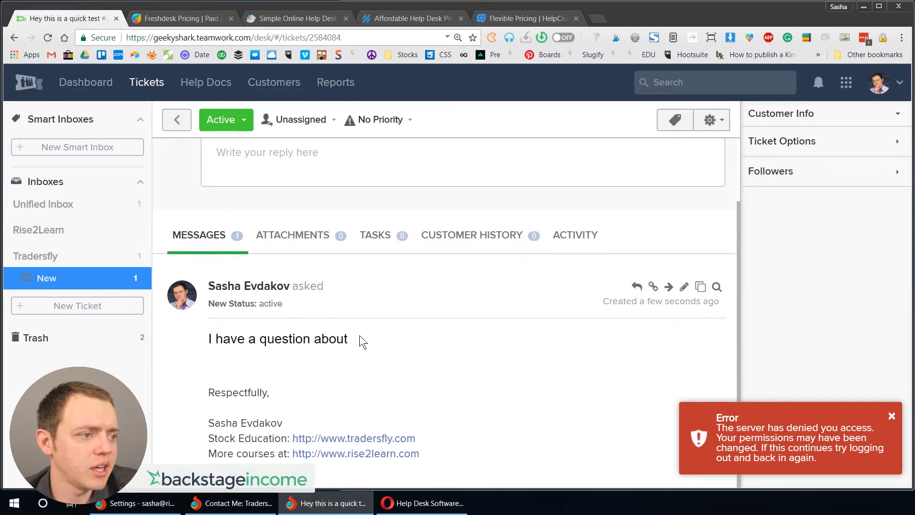
scroll("up", 3)
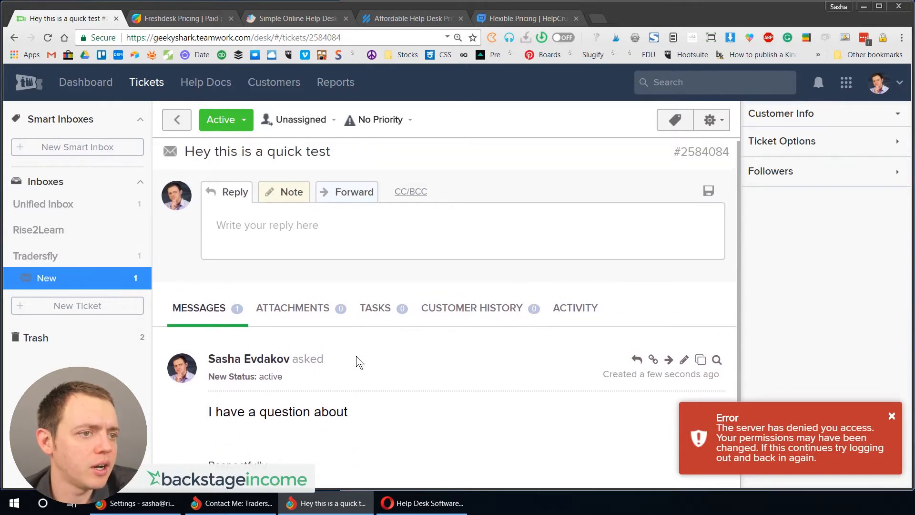
scroll("down", 3)
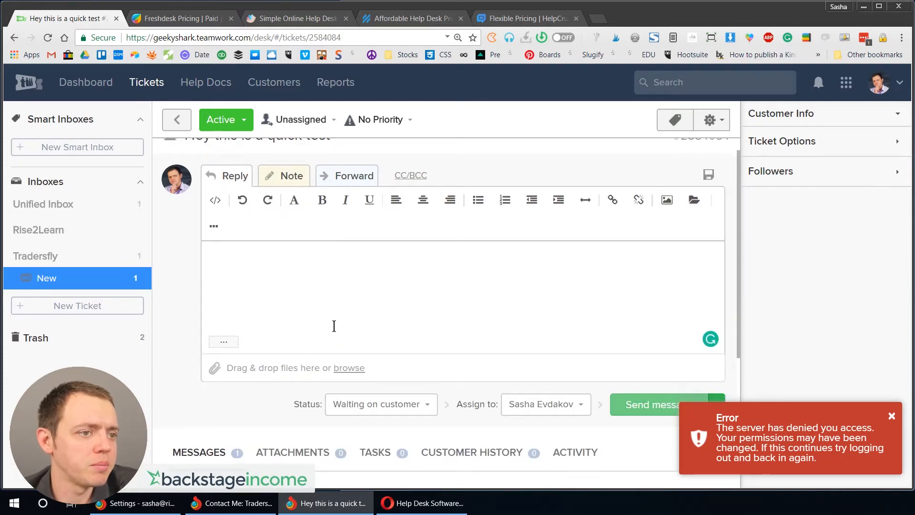
scroll("down", 3)
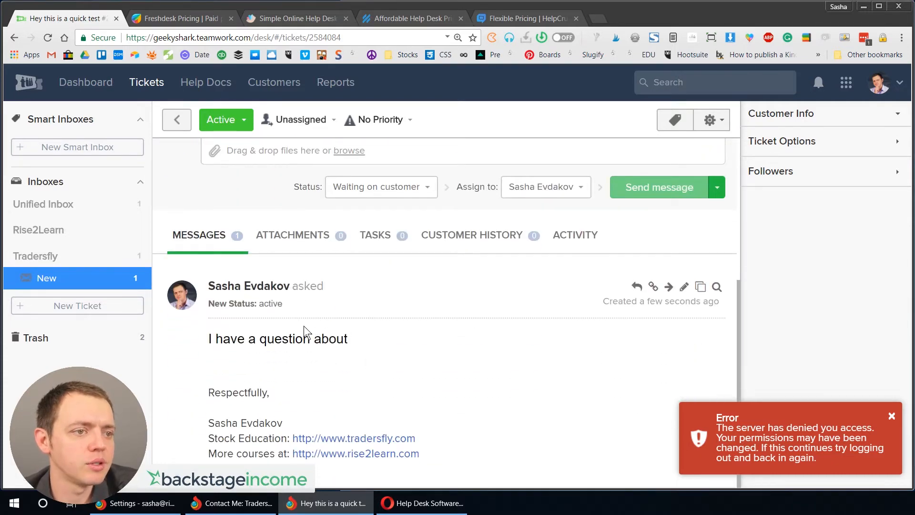
mouse_move(420, 375)
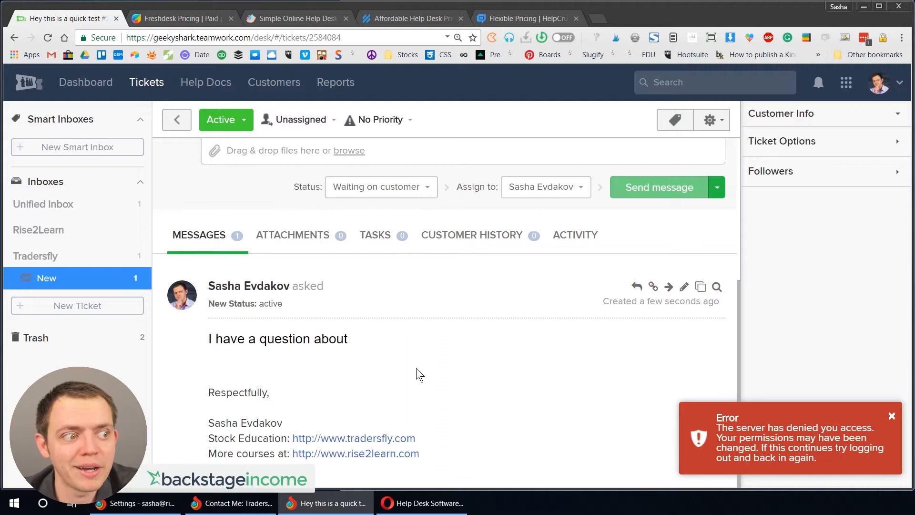
mouse_move(722, 438)
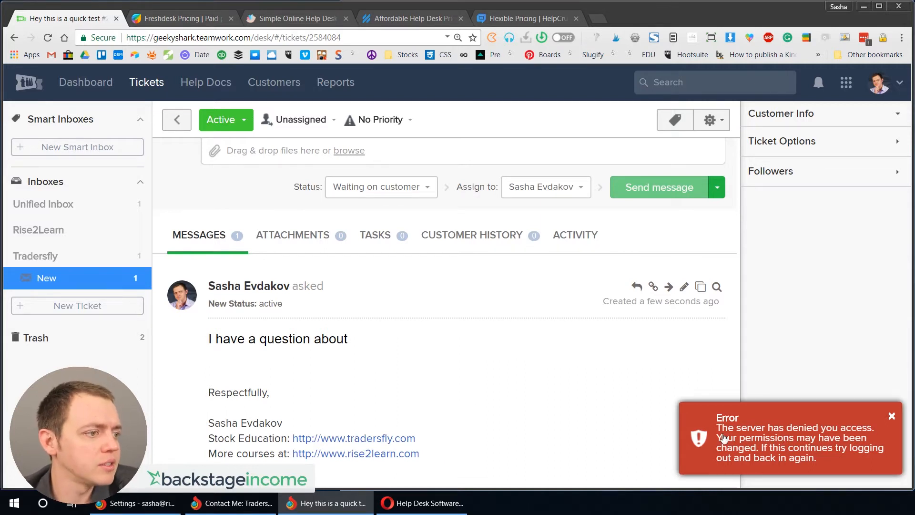
mouse_move(792, 458)
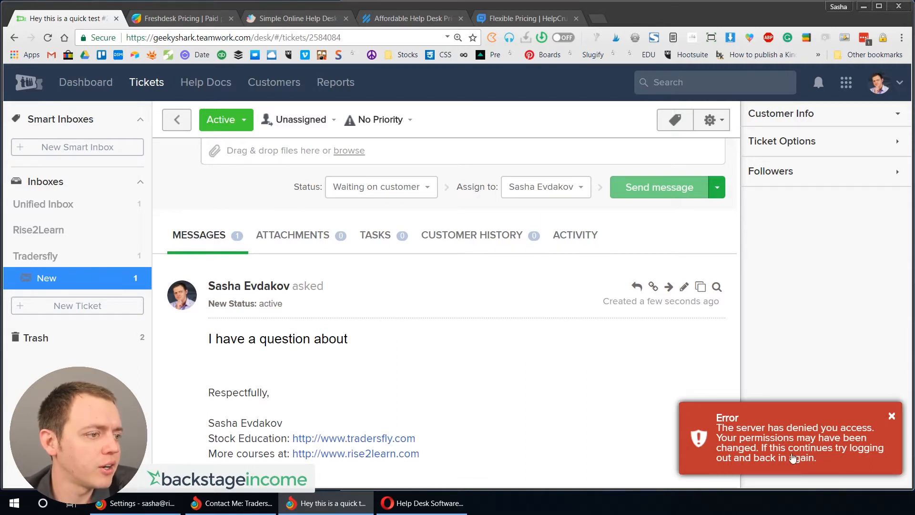
mouse_move(750, 461)
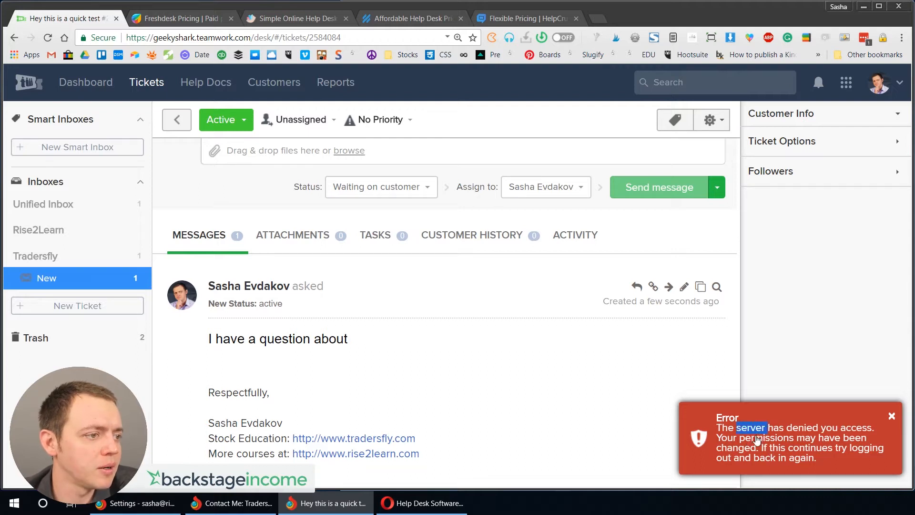
mouse_move(800, 440)
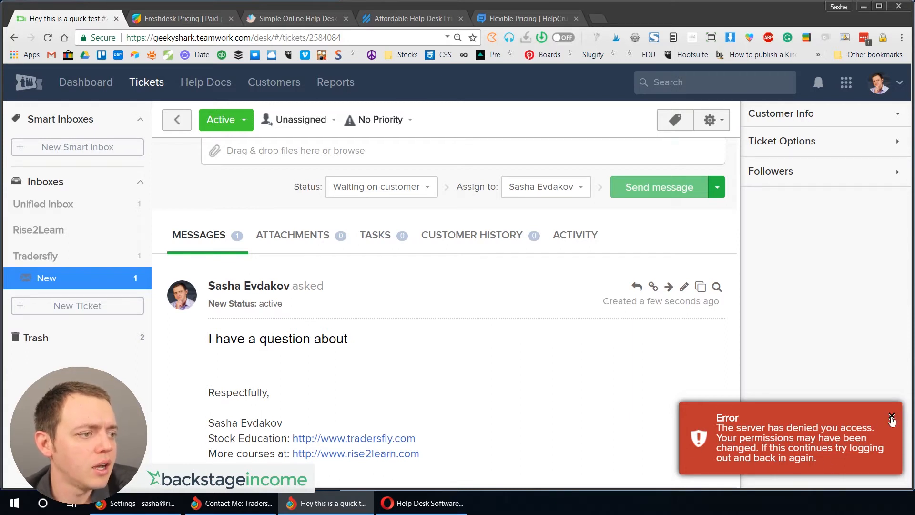
left_click(892, 419)
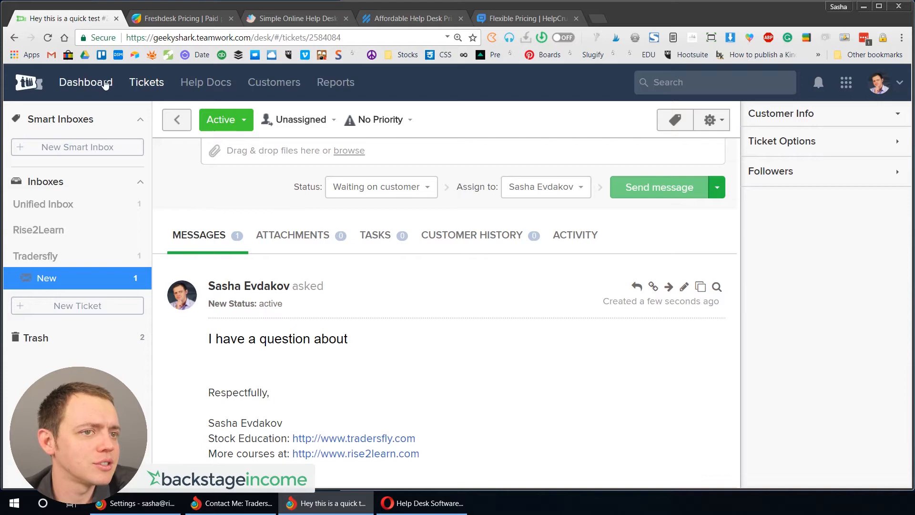
View the dashboard's Unified Inbox counts showing one new Tradersfly ticket
left_click(85, 82)
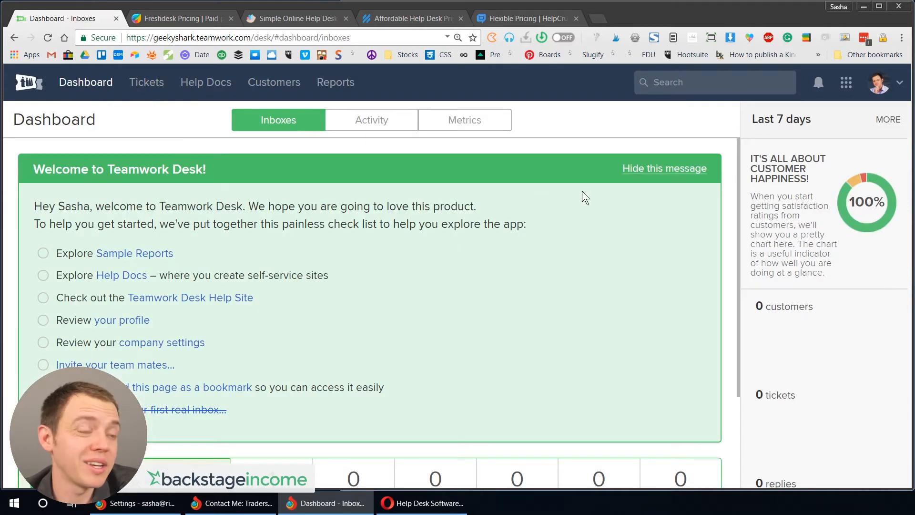
mouse_move(457, 268)
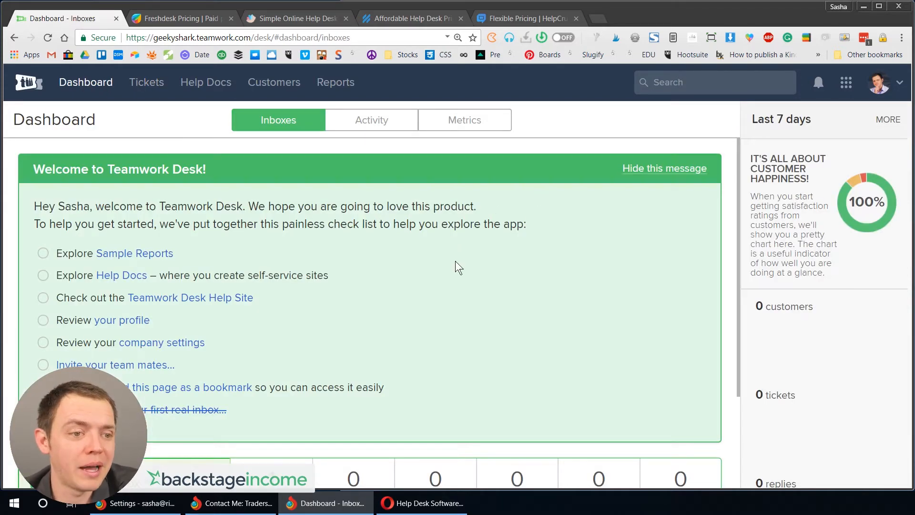
scroll("down", 3)
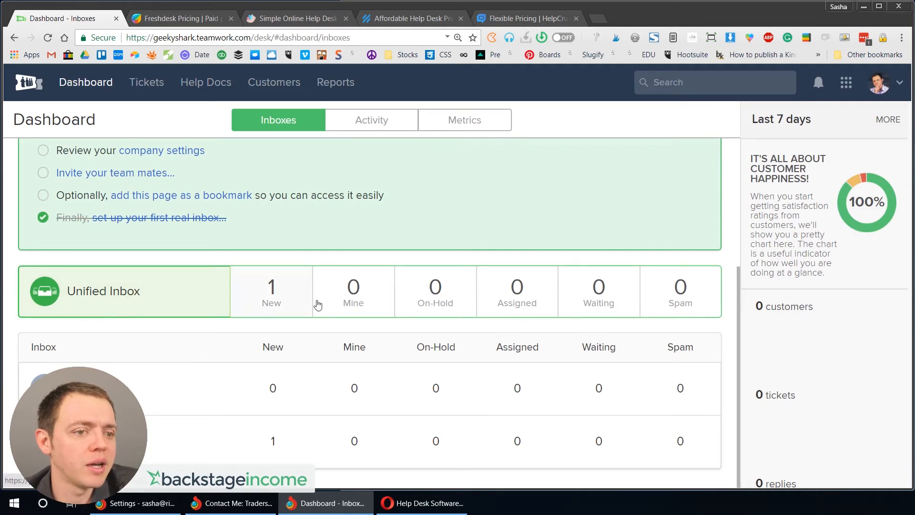
scroll("up", 3)
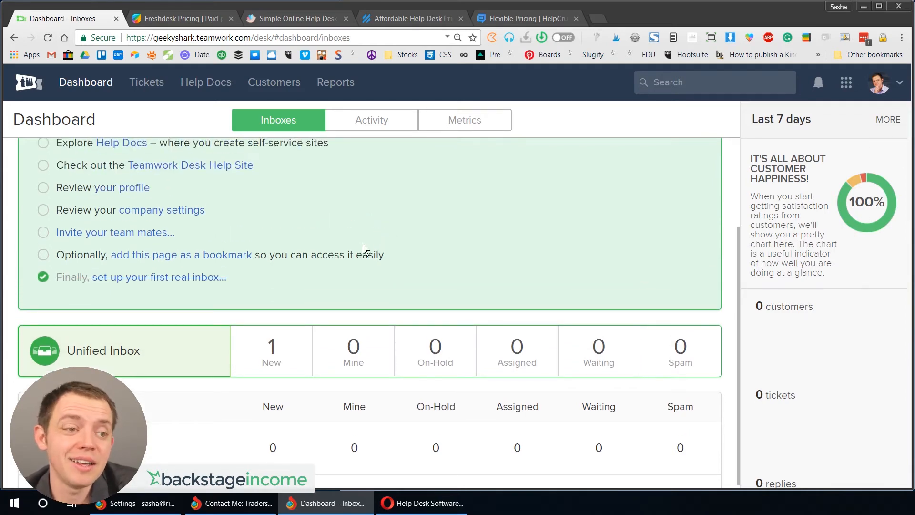